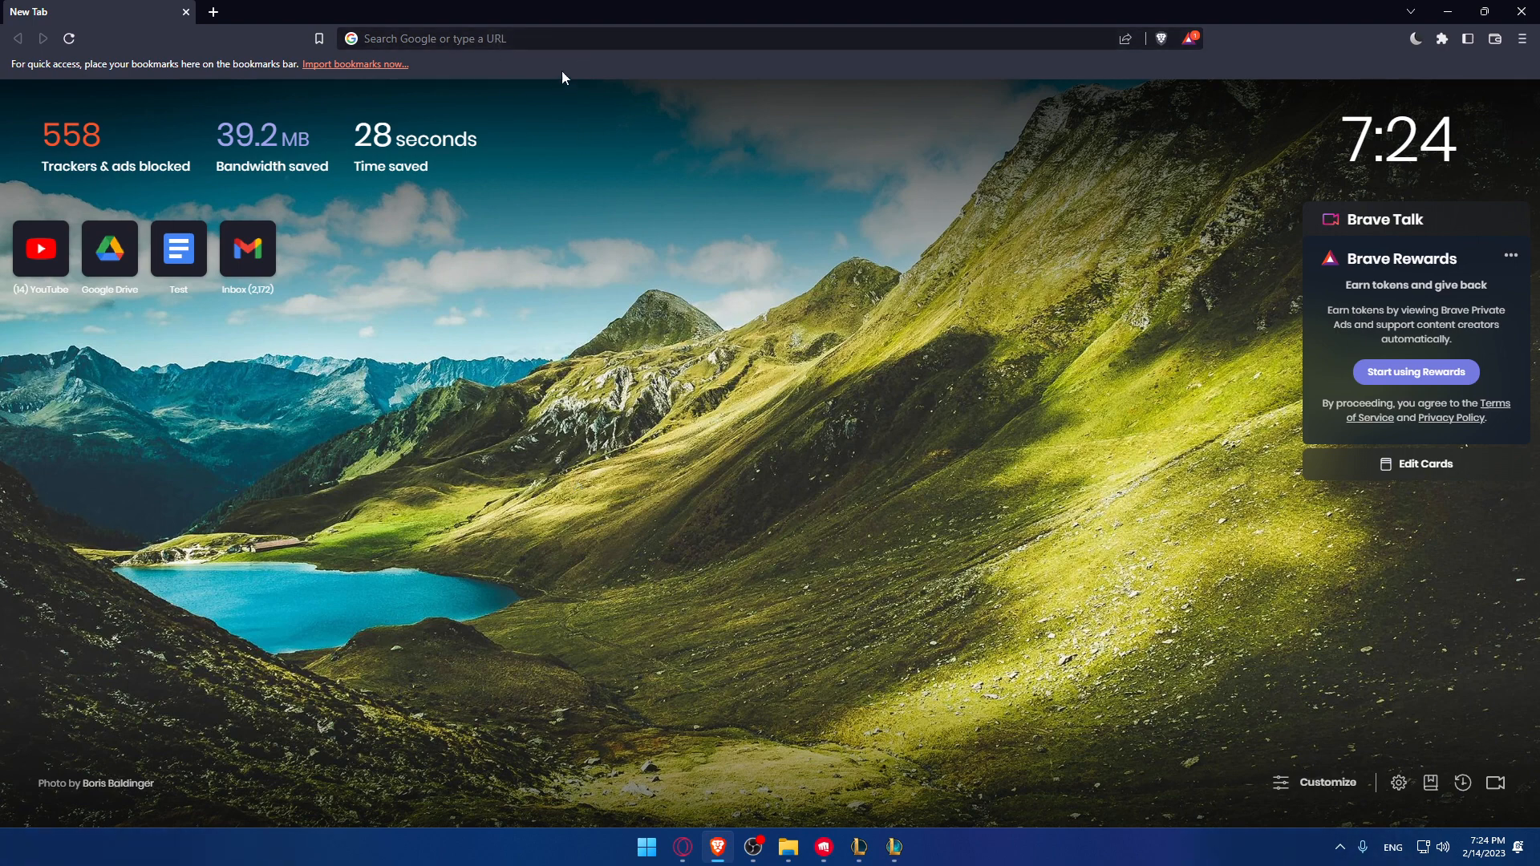
pyautogui.moveTo(609, 239)
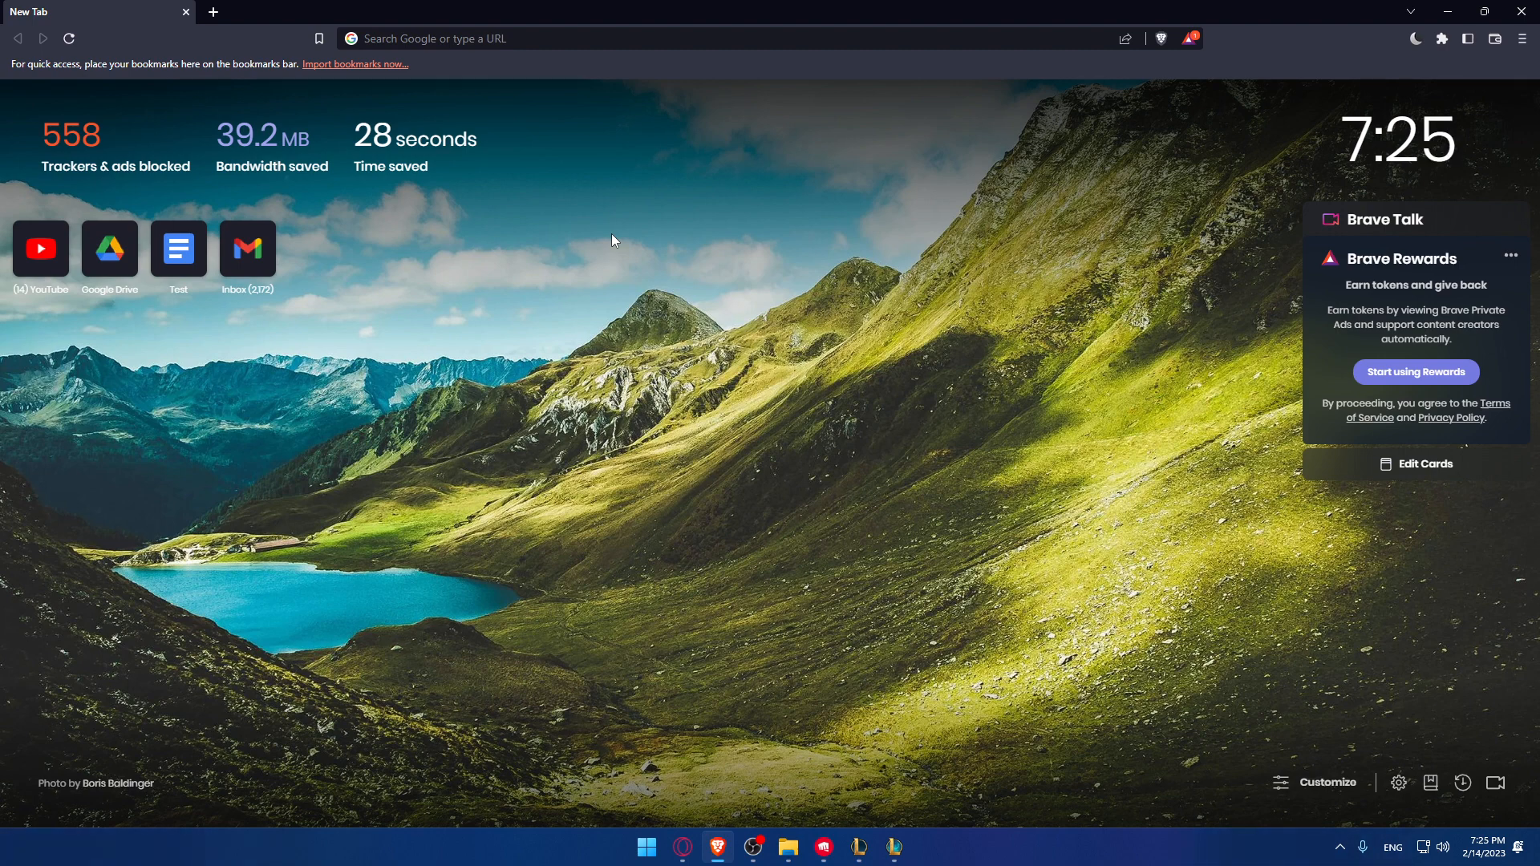
pyautogui.moveTo(698, 312)
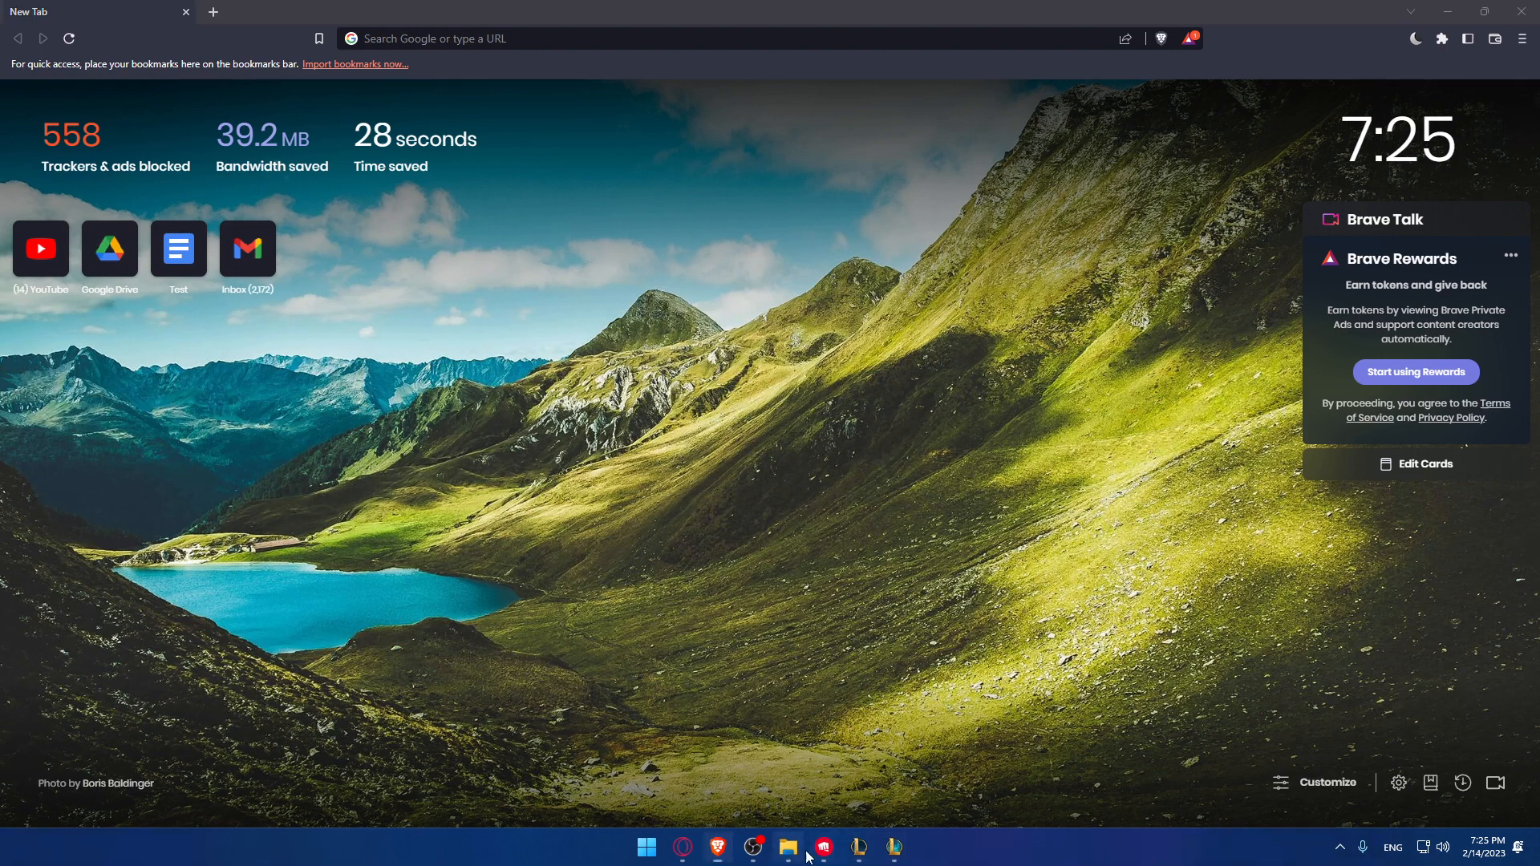
# Bring up the Riot Games launcher from the taskbar over the browser.
pyautogui.click(821, 847)
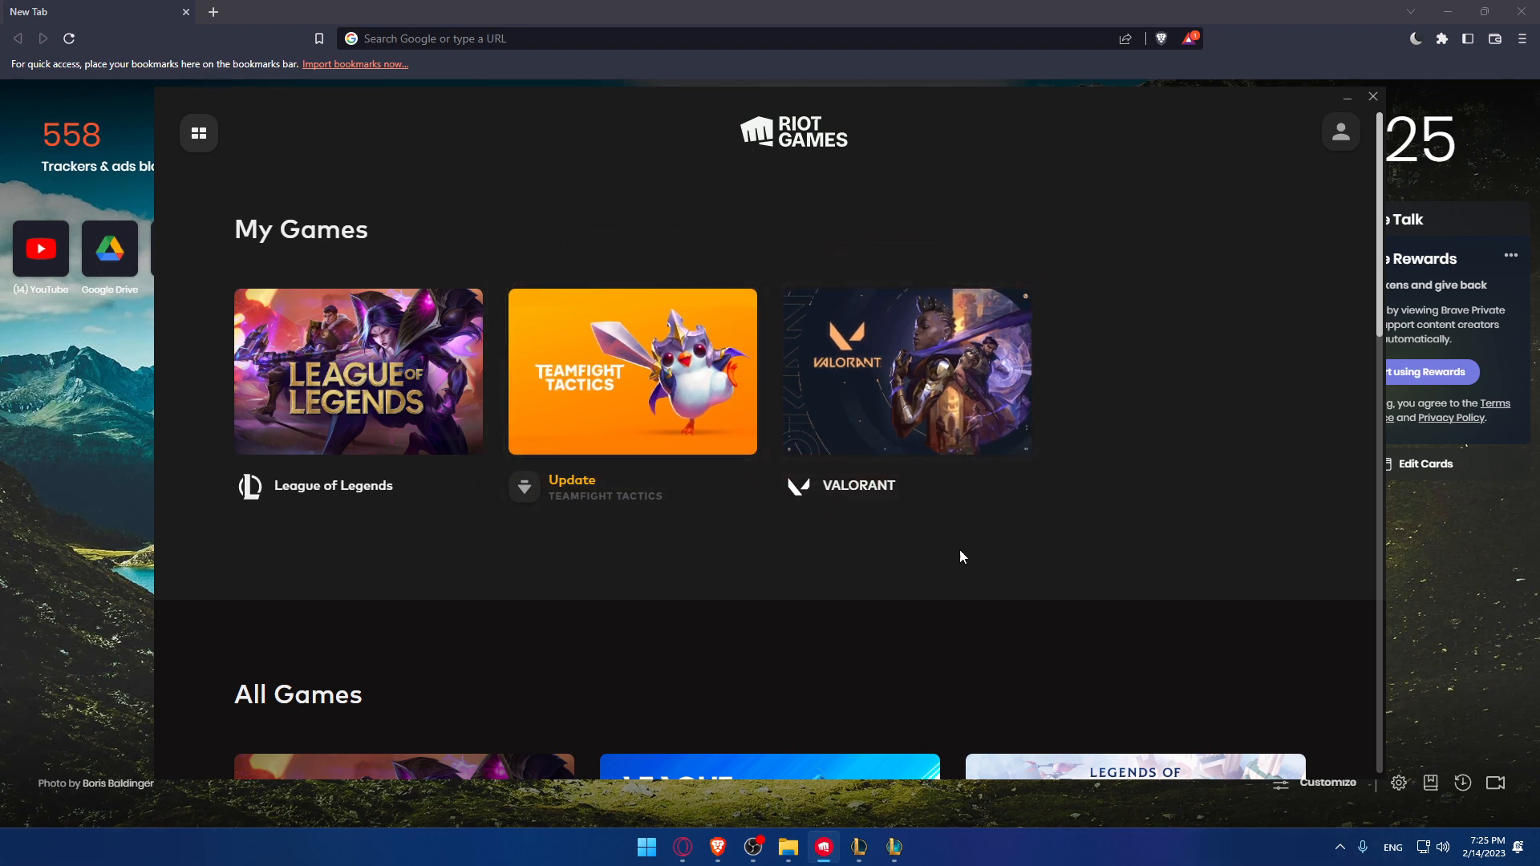
pyautogui.moveTo(1288, 473)
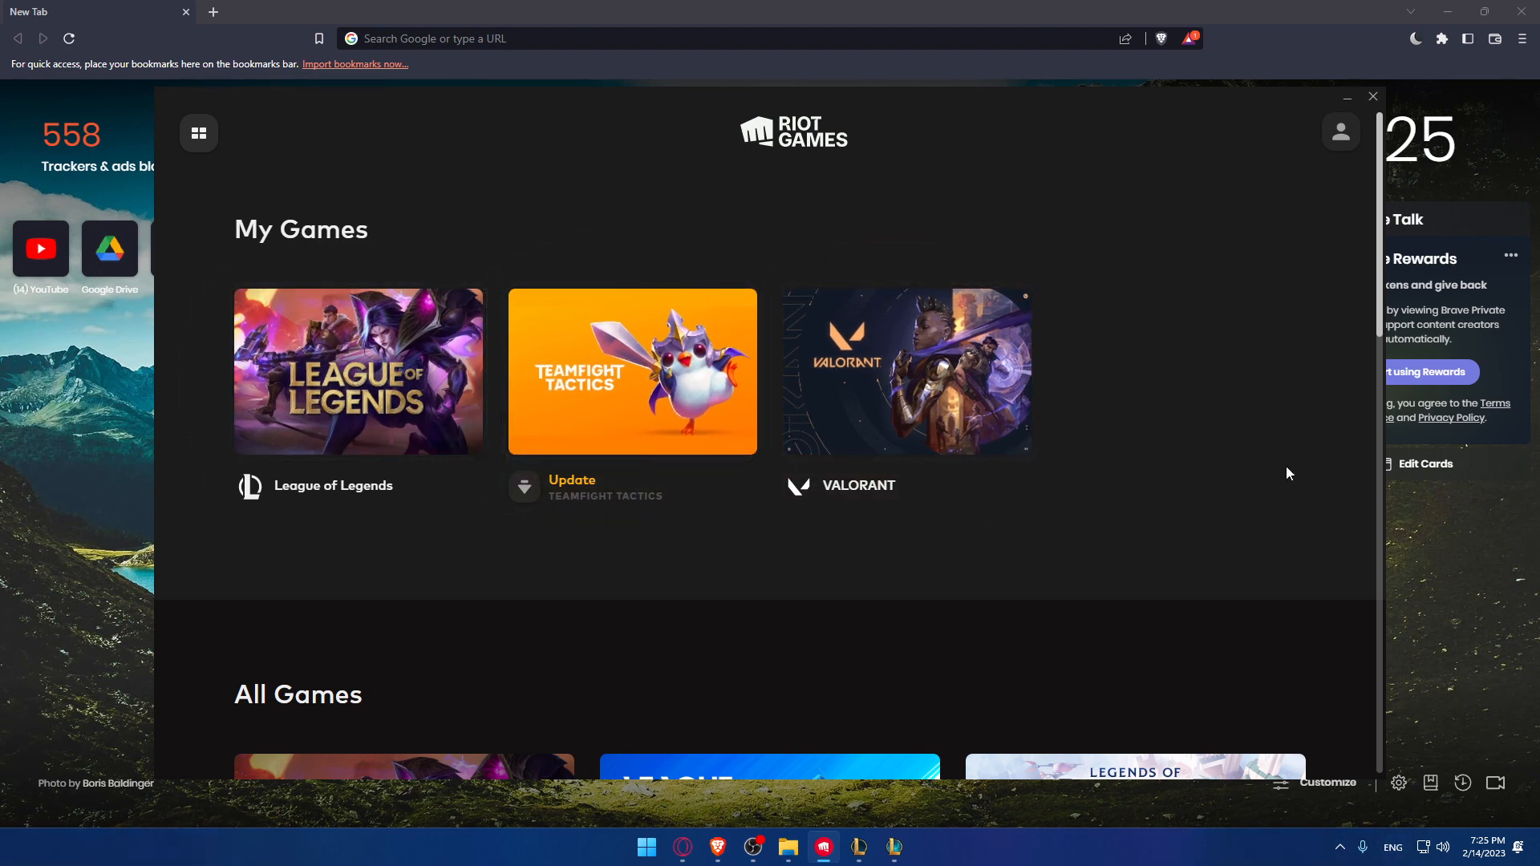
pyautogui.moveTo(982, 422)
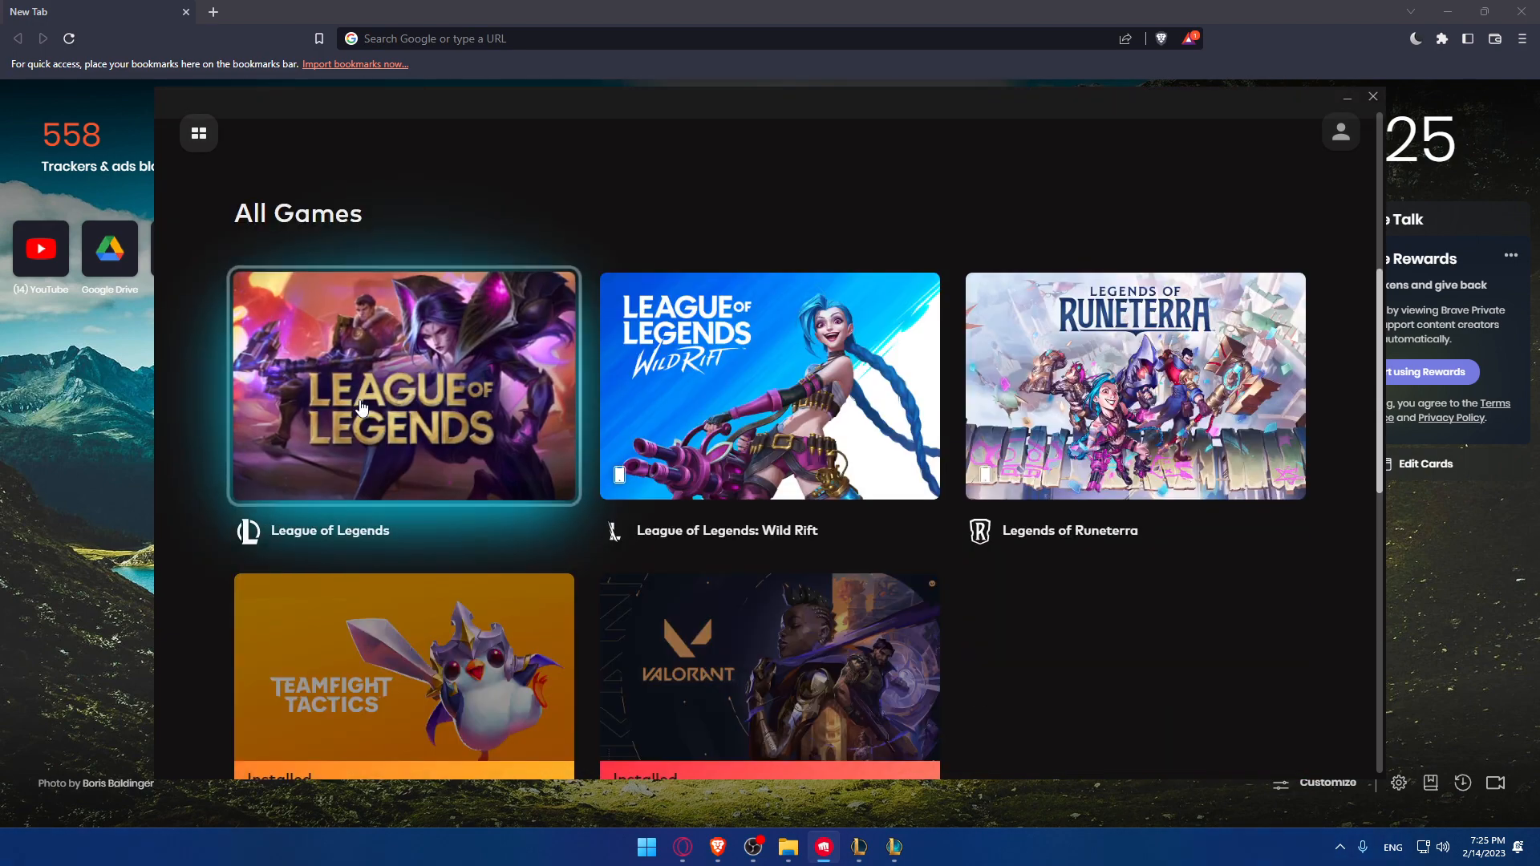
# Show the Teamfight Tactics page with its platform choices: In League of Legends, iOS App Store, Google Play.
pyautogui.click(402, 672)
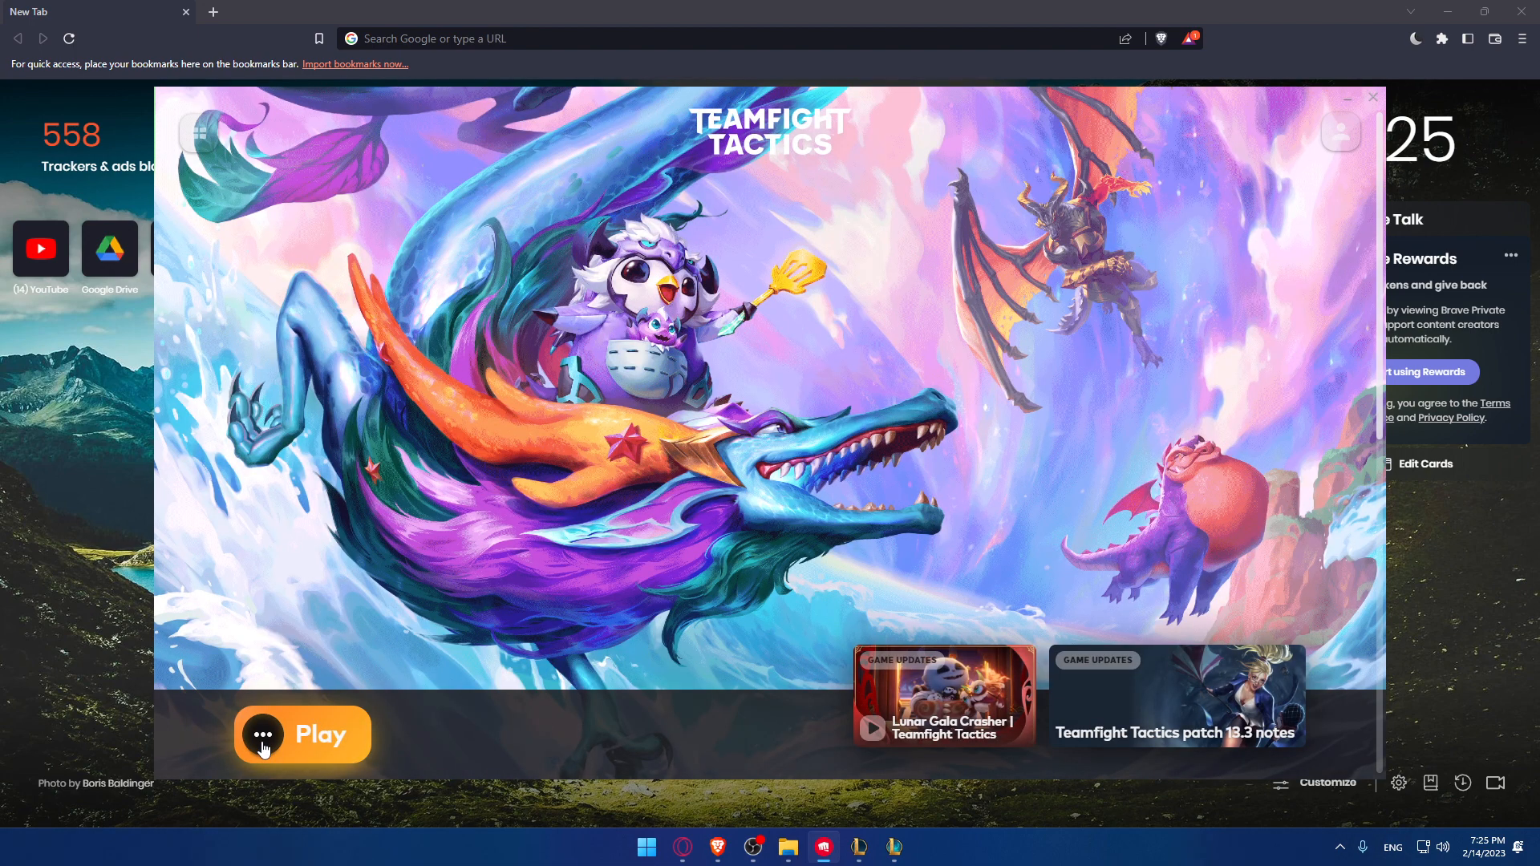
pyautogui.click(304, 734)
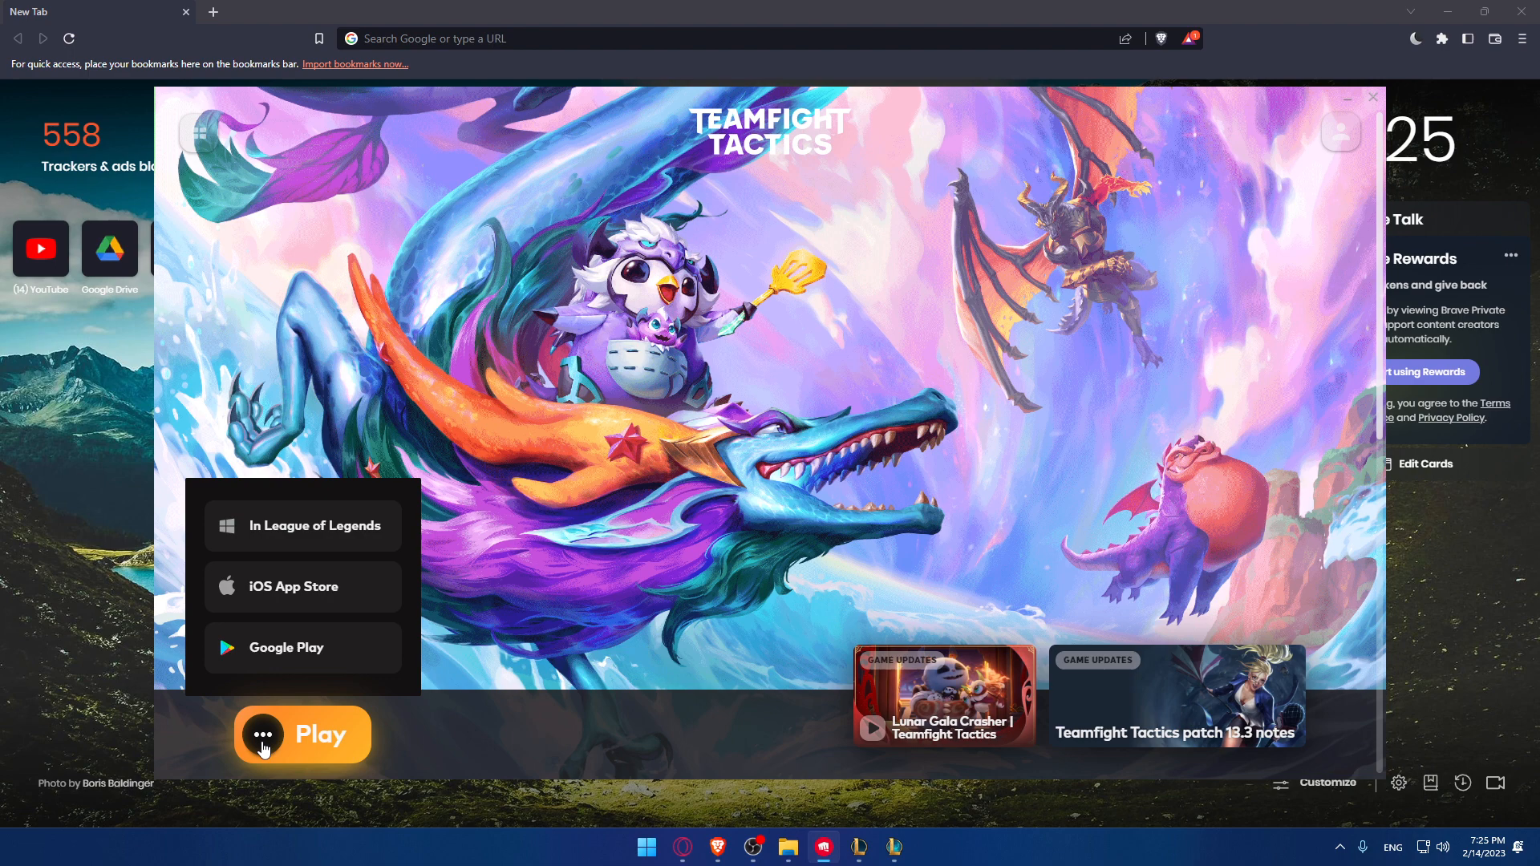
pyautogui.moveTo(343, 592)
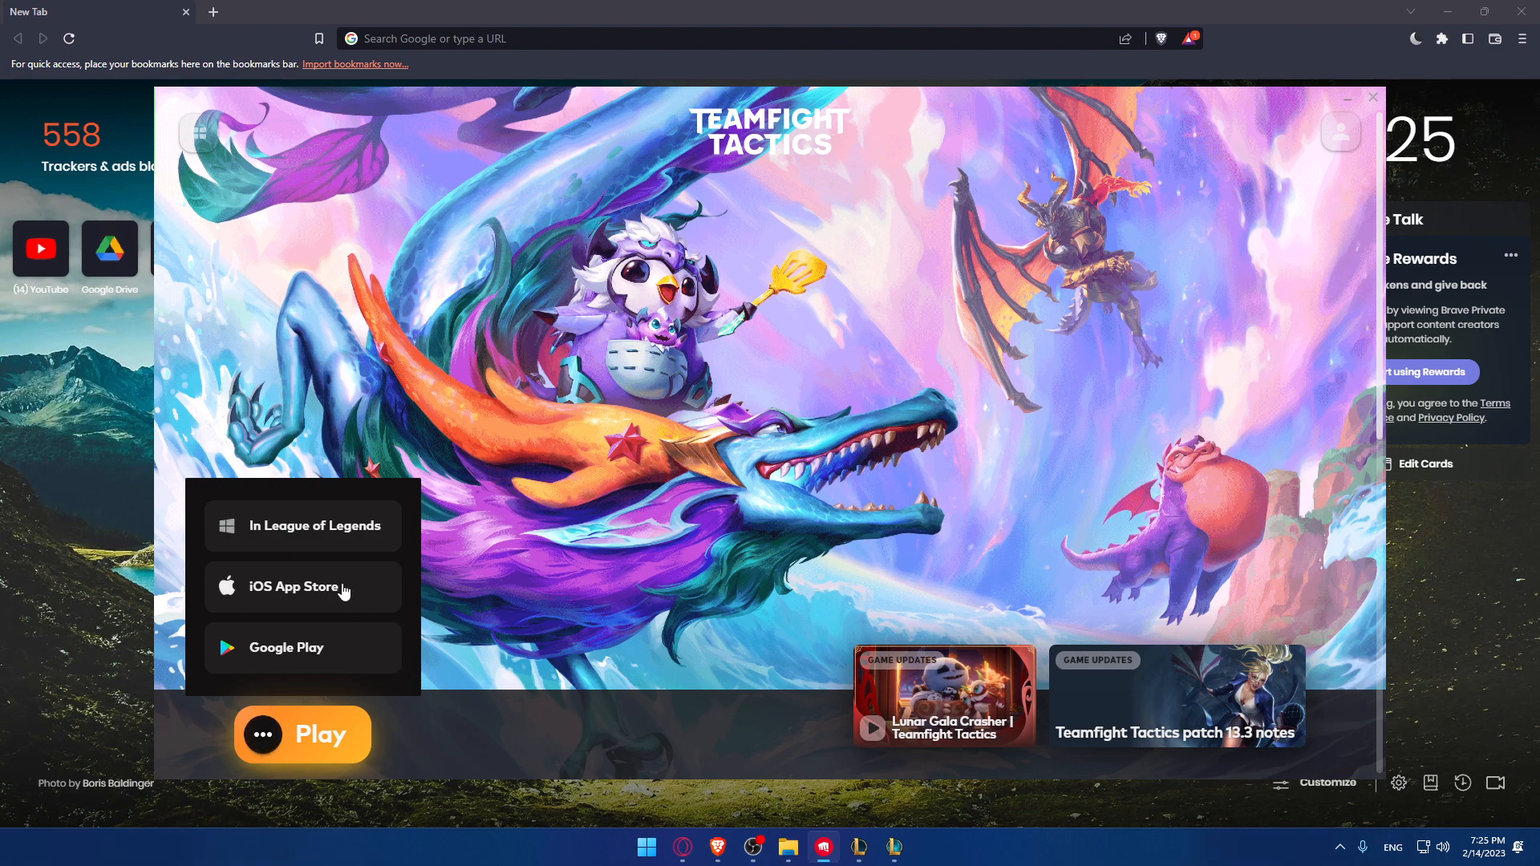
pyautogui.moveTo(336, 546)
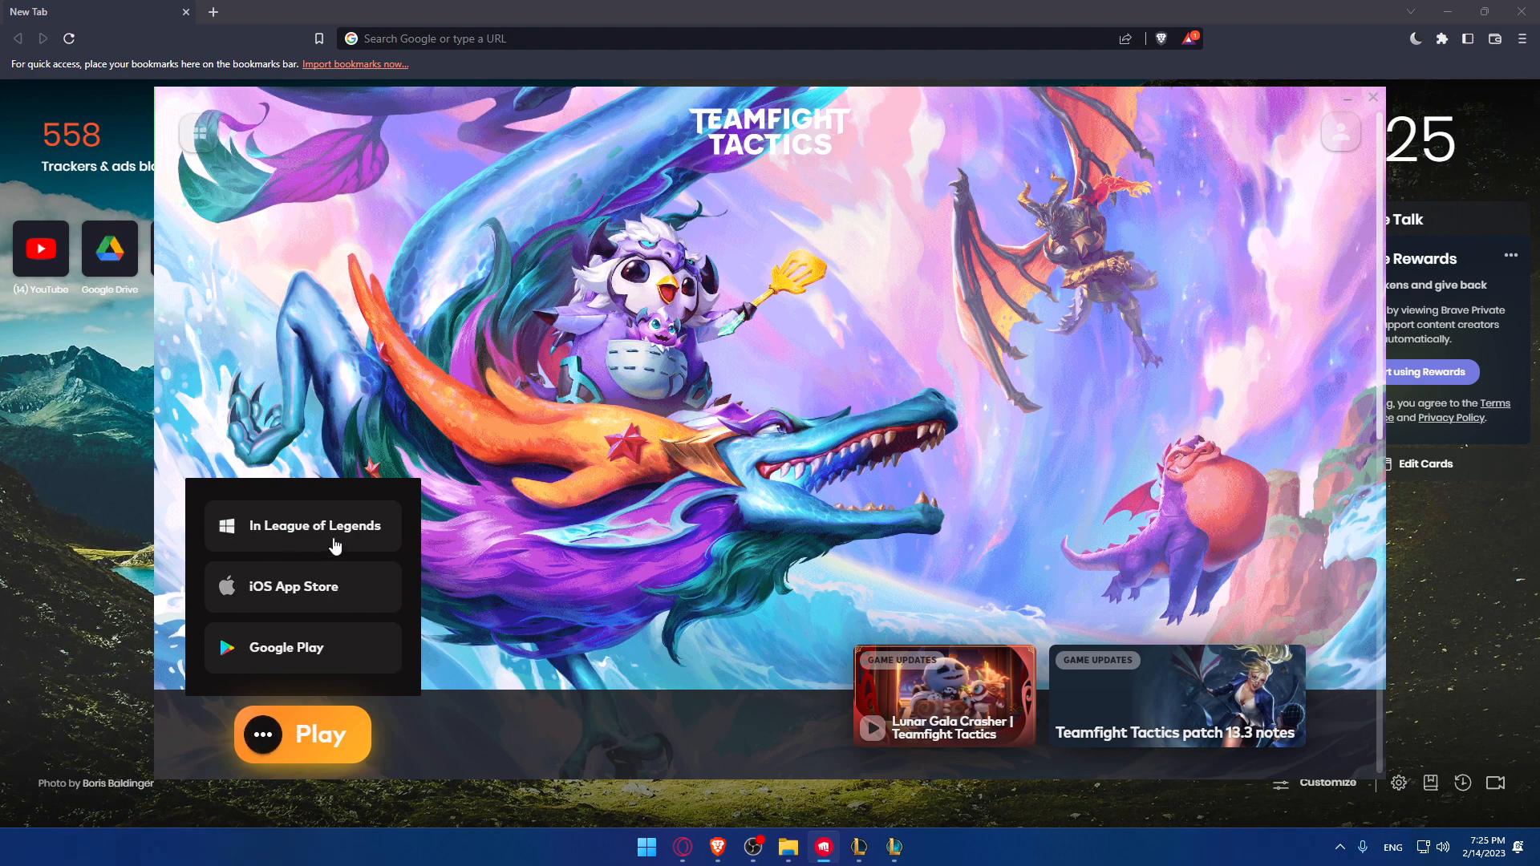
pyautogui.moveTo(348, 599)
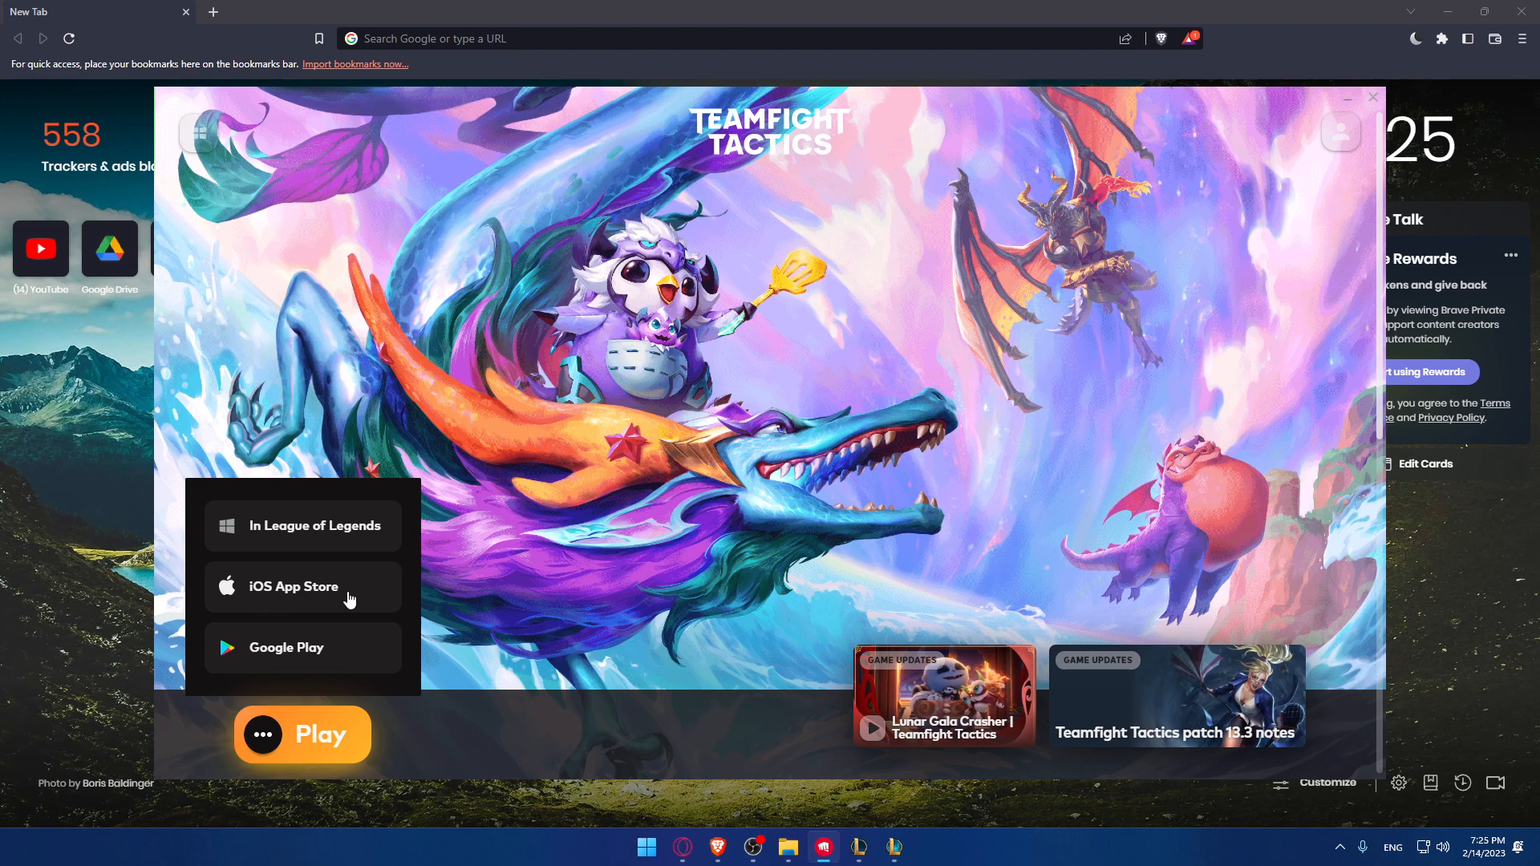
pyautogui.moveTo(123, 515)
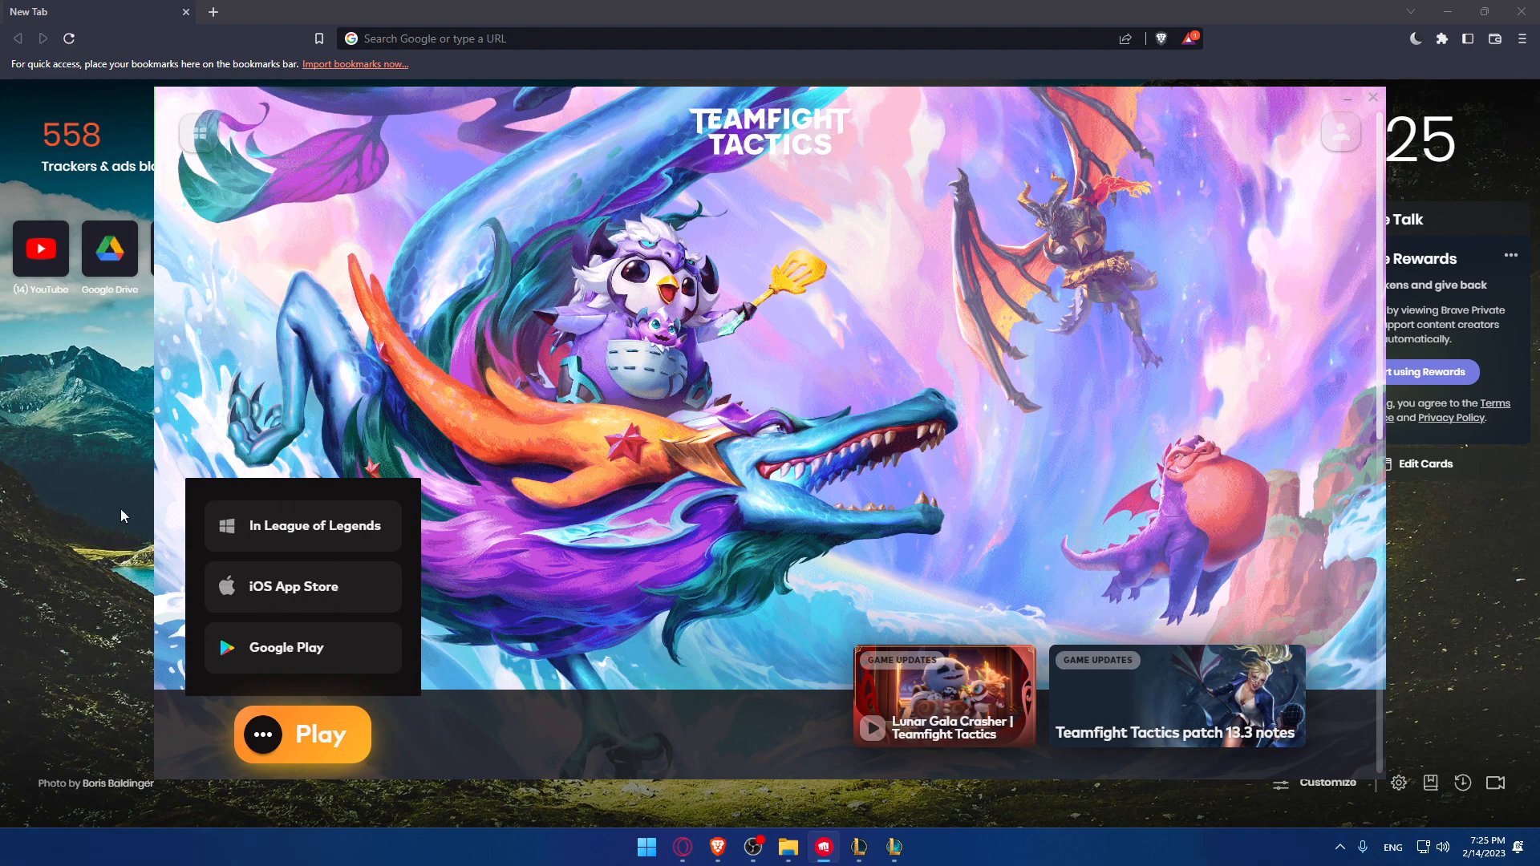
pyautogui.moveTo(275, 664)
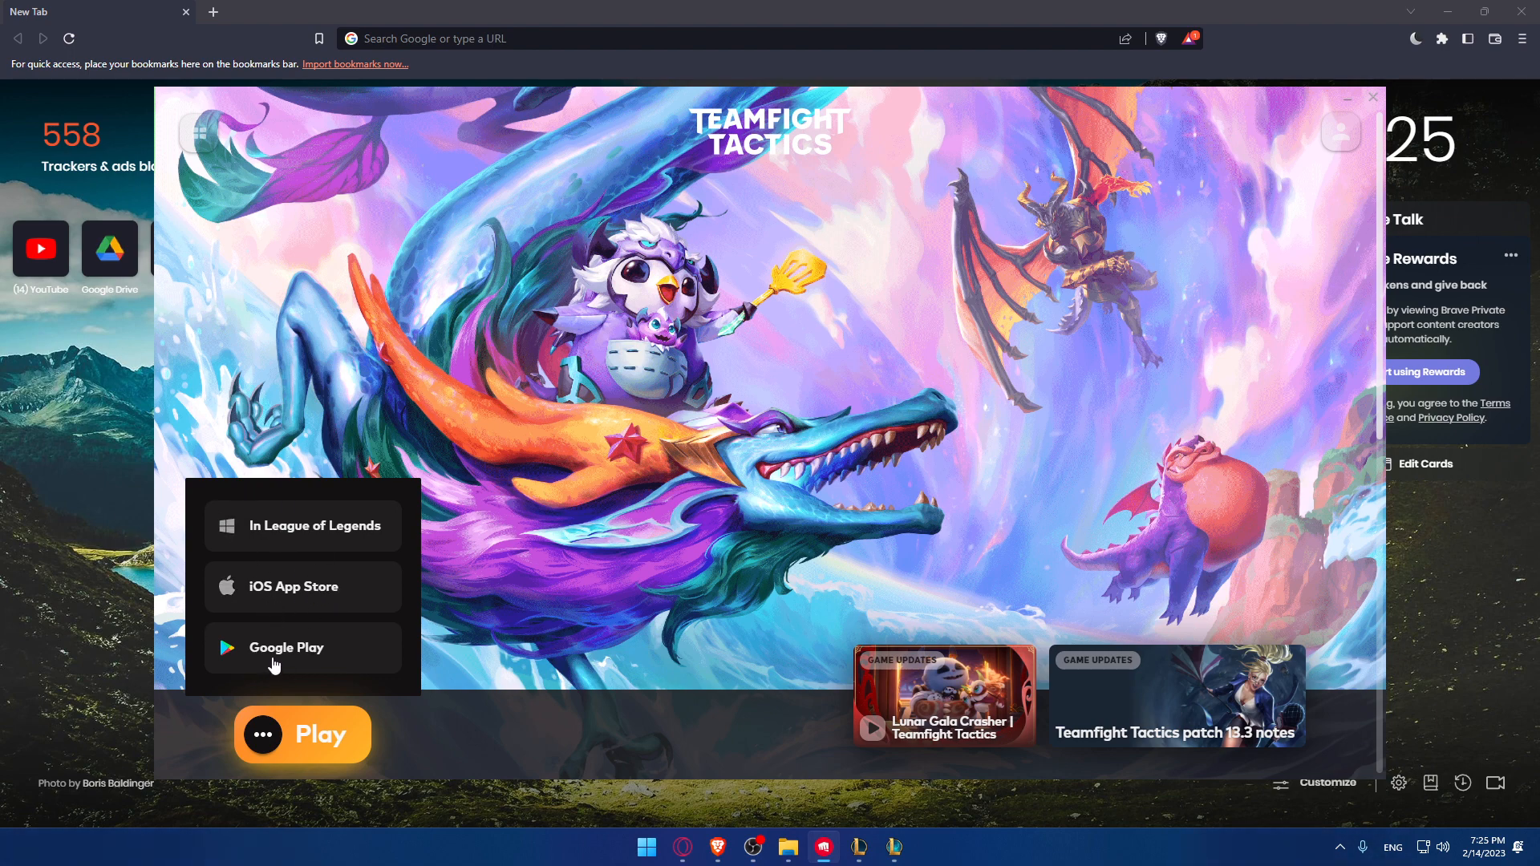
pyautogui.moveTo(855, 143)
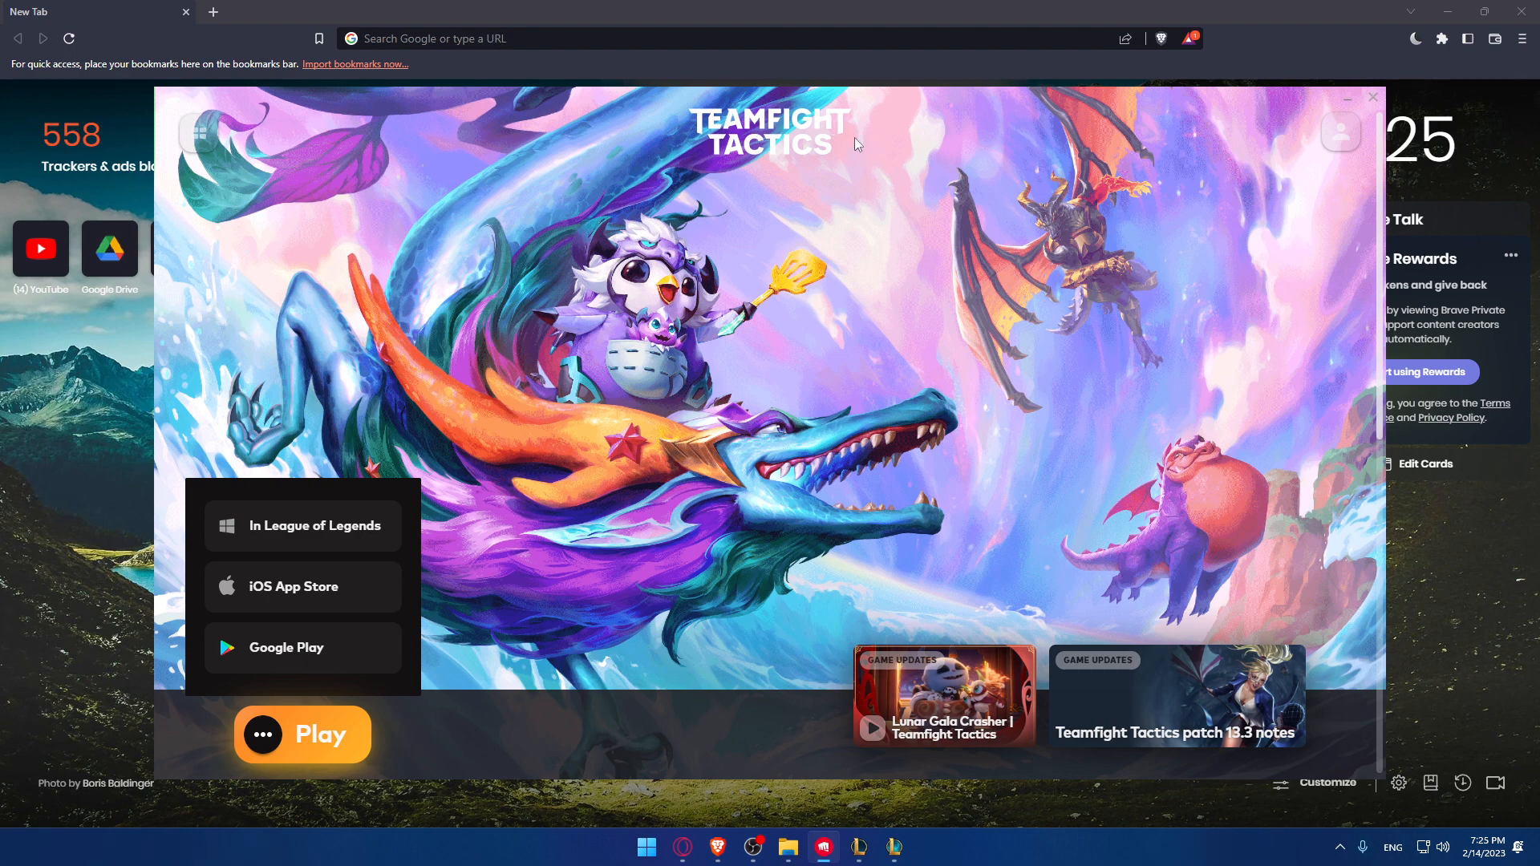
# Return to the My Games library and put the launcher away behind the browser.
pyautogui.click(199, 133)
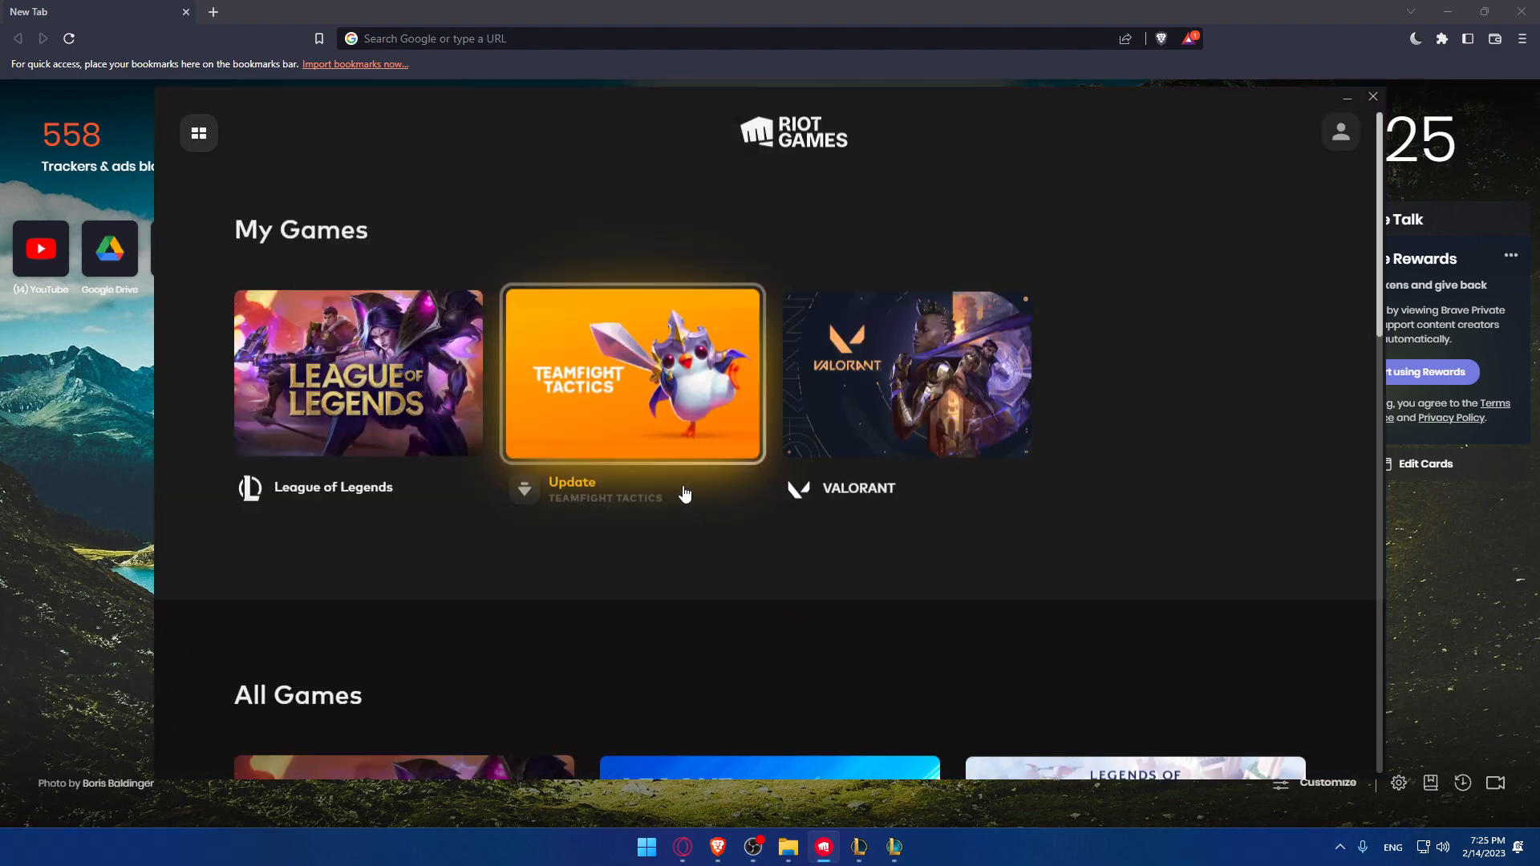
pyautogui.moveTo(609, 596)
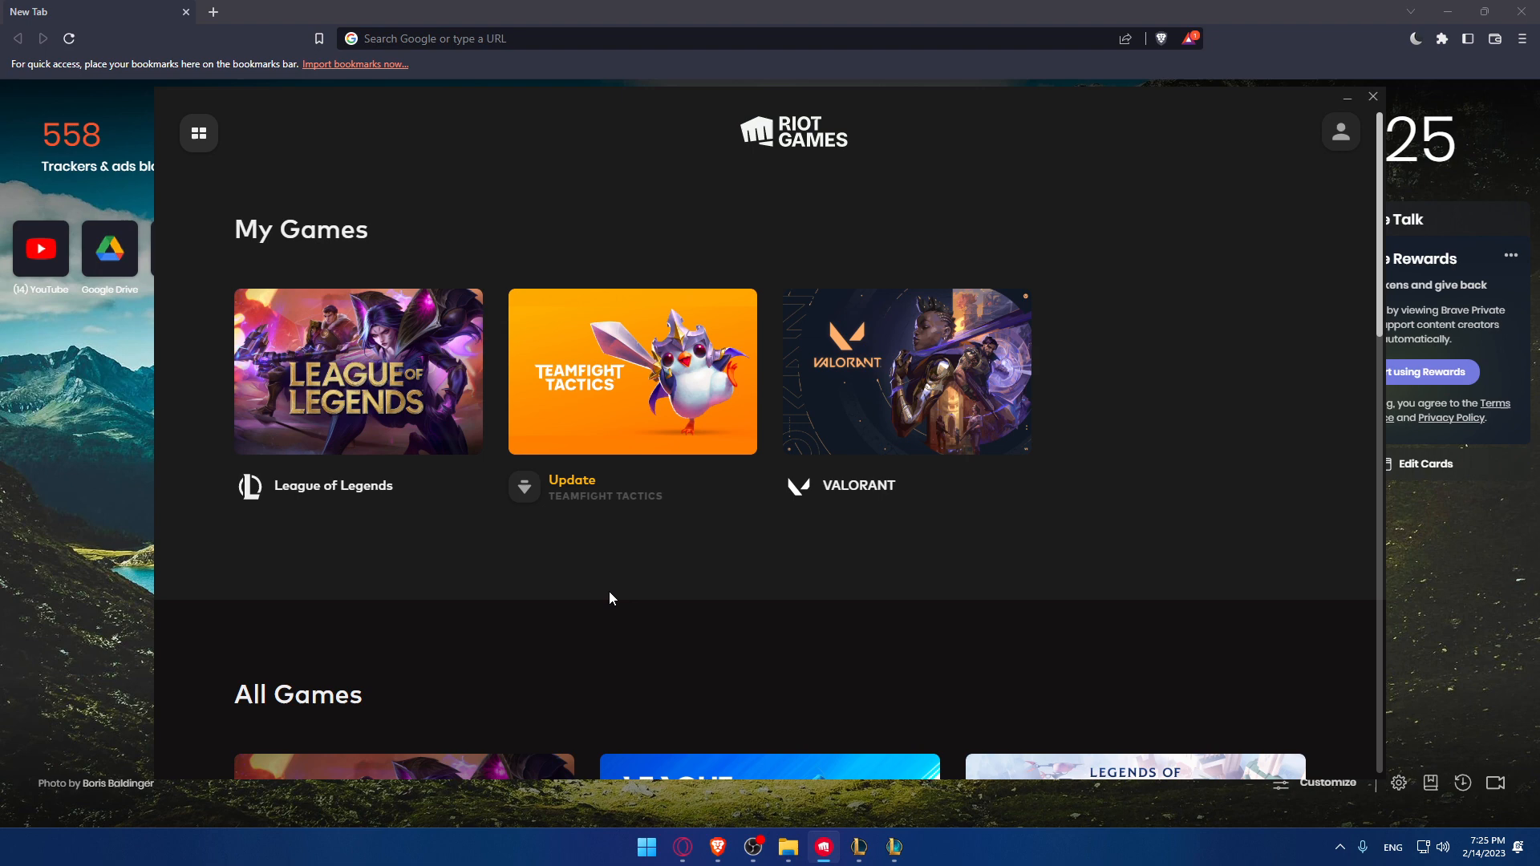
pyautogui.moveTo(422, 383)
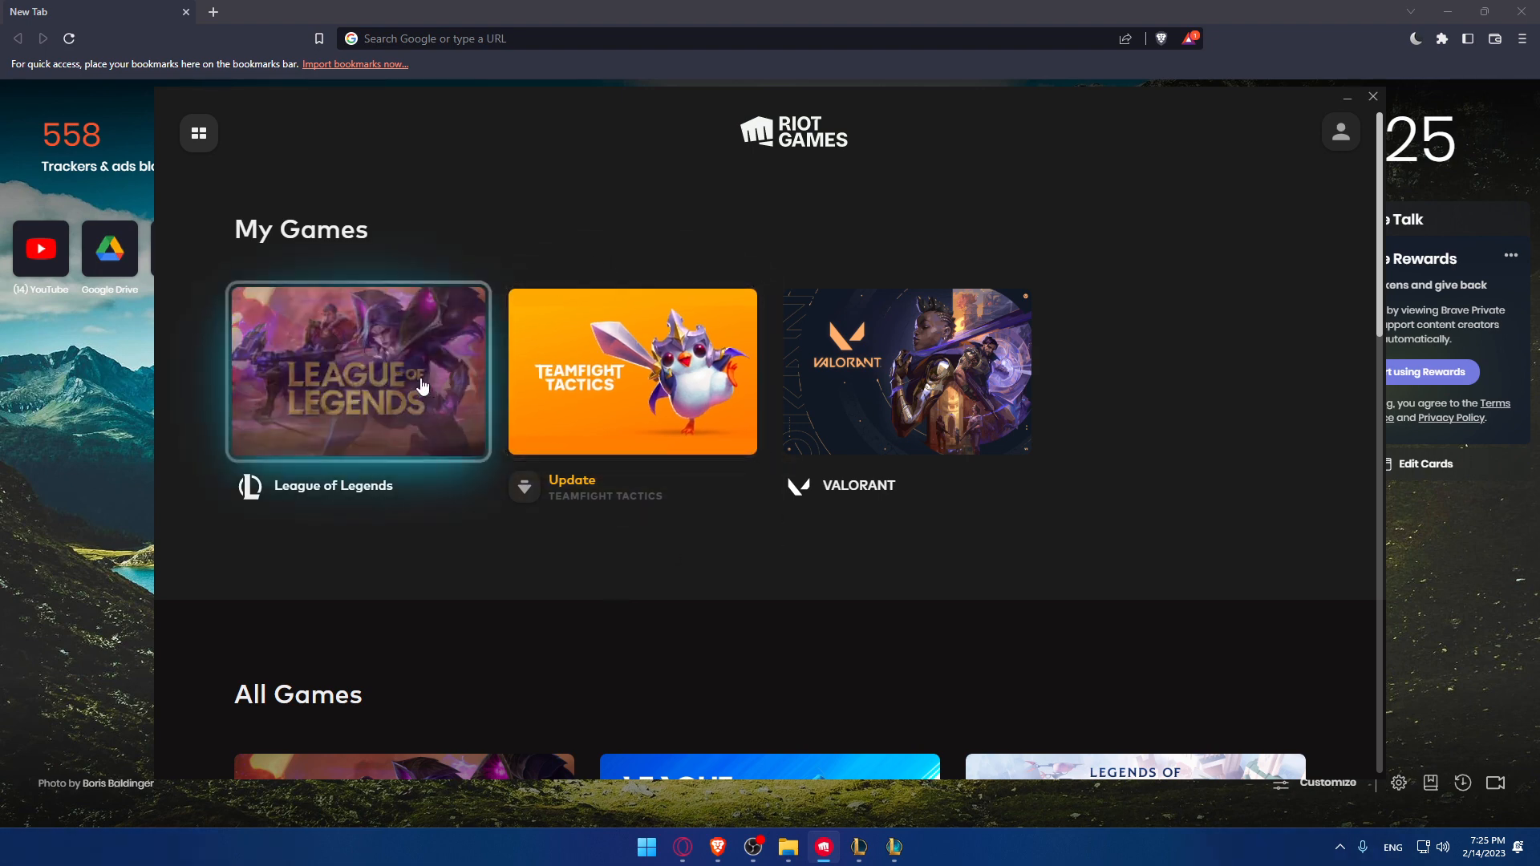
pyautogui.moveTo(586, 603)
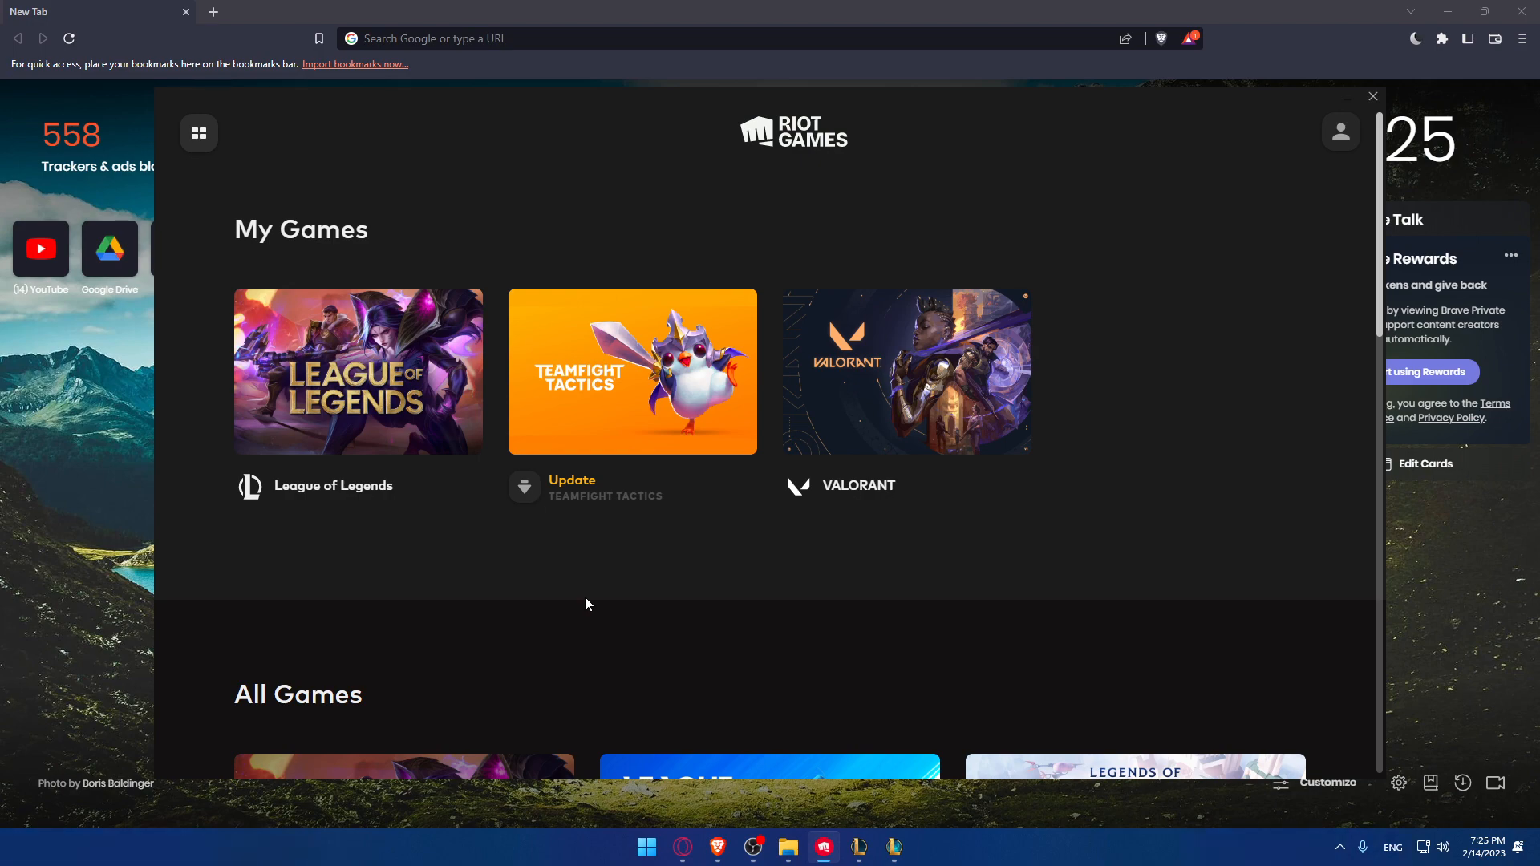
pyautogui.click(1372, 96)
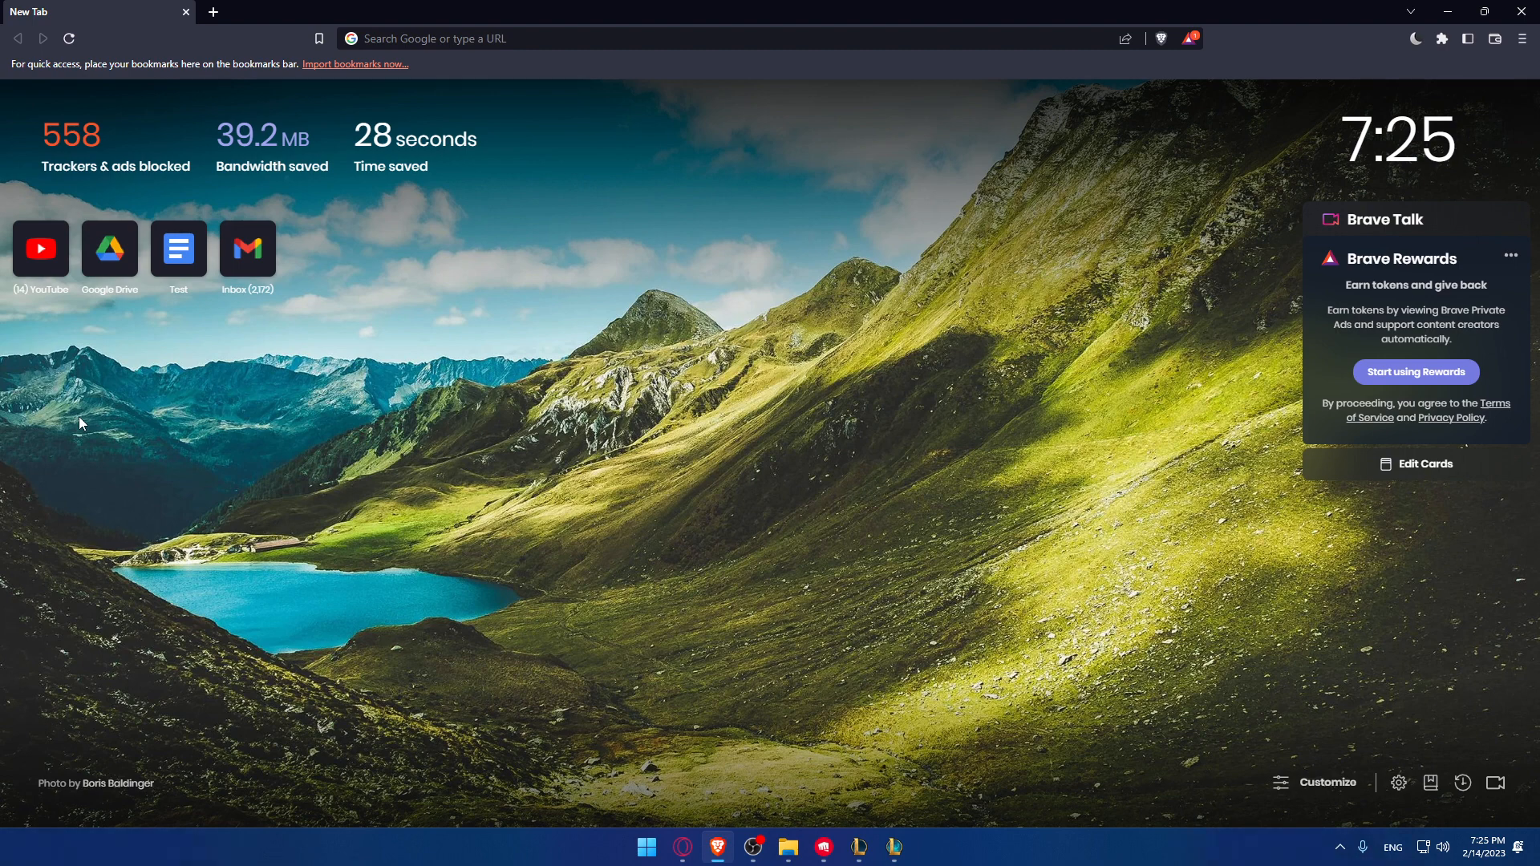
# Restore the Riot Client launcher window from the taskbar.
pyautogui.click(688, 39)
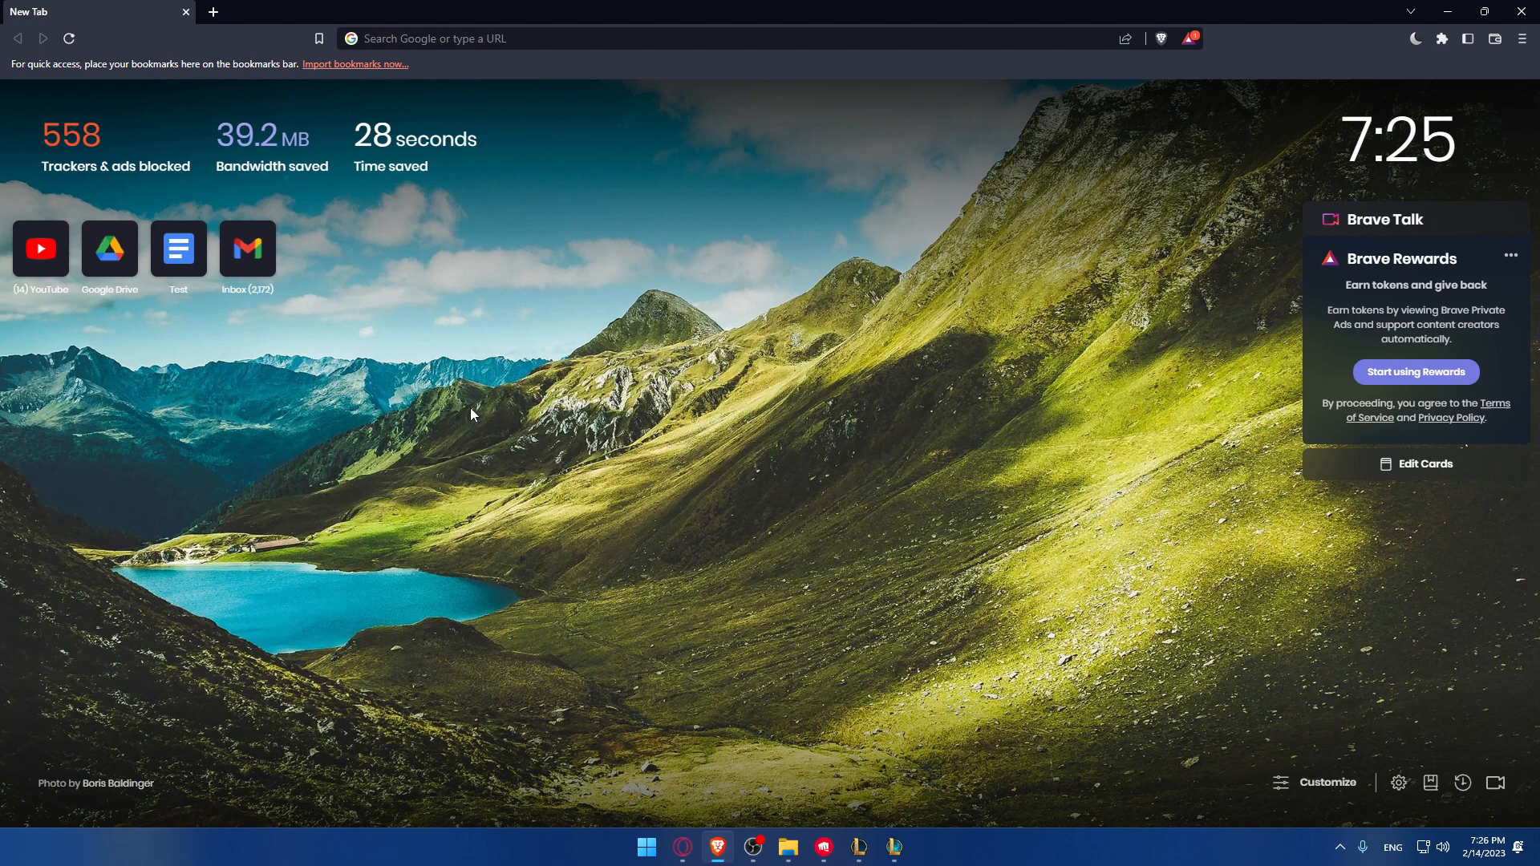
pyautogui.moveTo(825, 607)
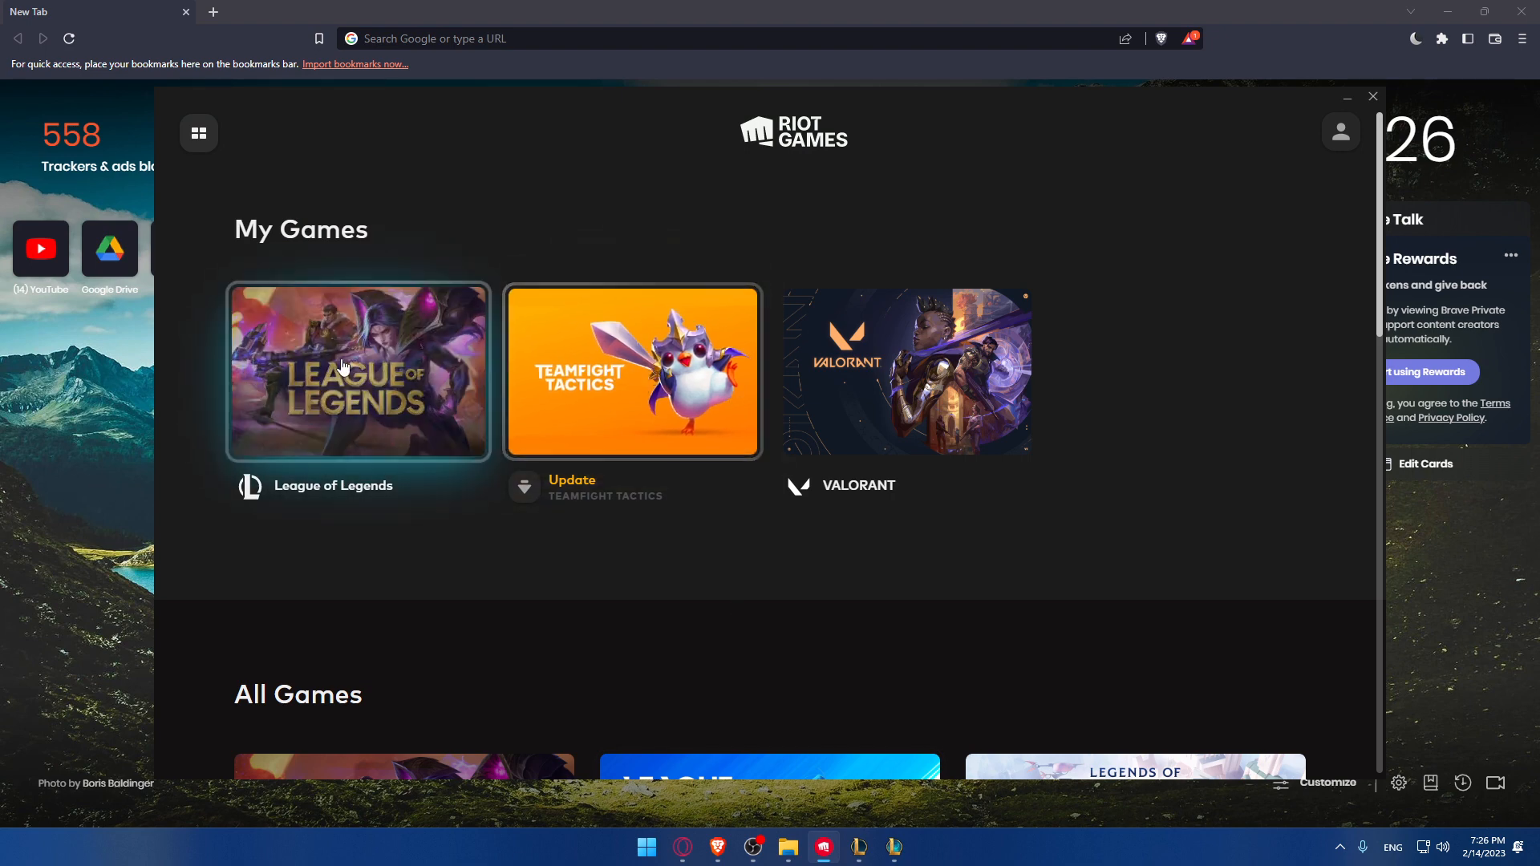
# Launch League of Legends from My Games, which reports a game still in progress.
pyautogui.click(358, 370)
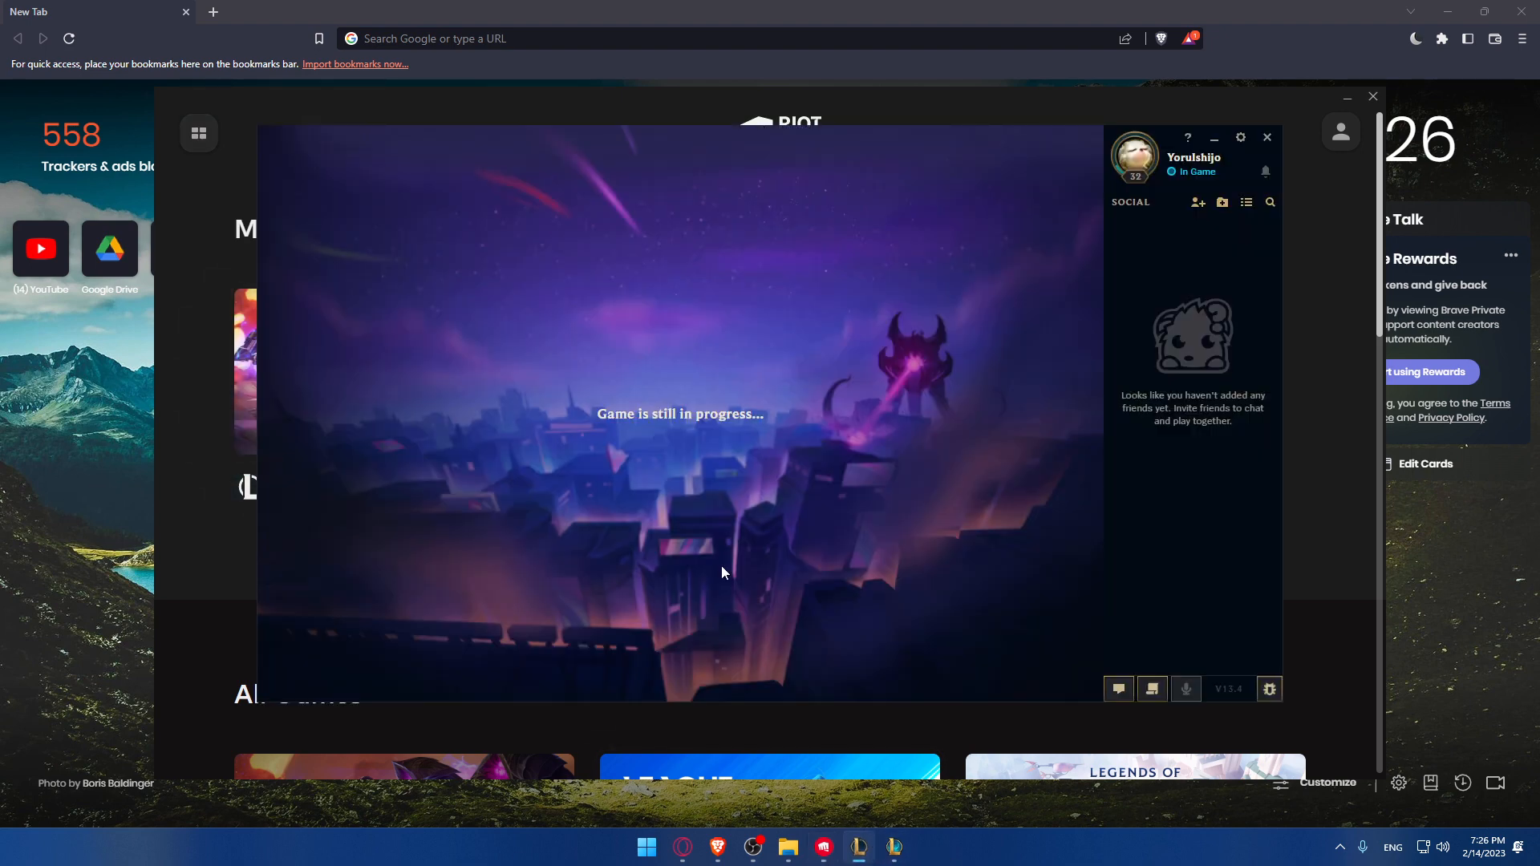
pyautogui.moveTo(387, 130)
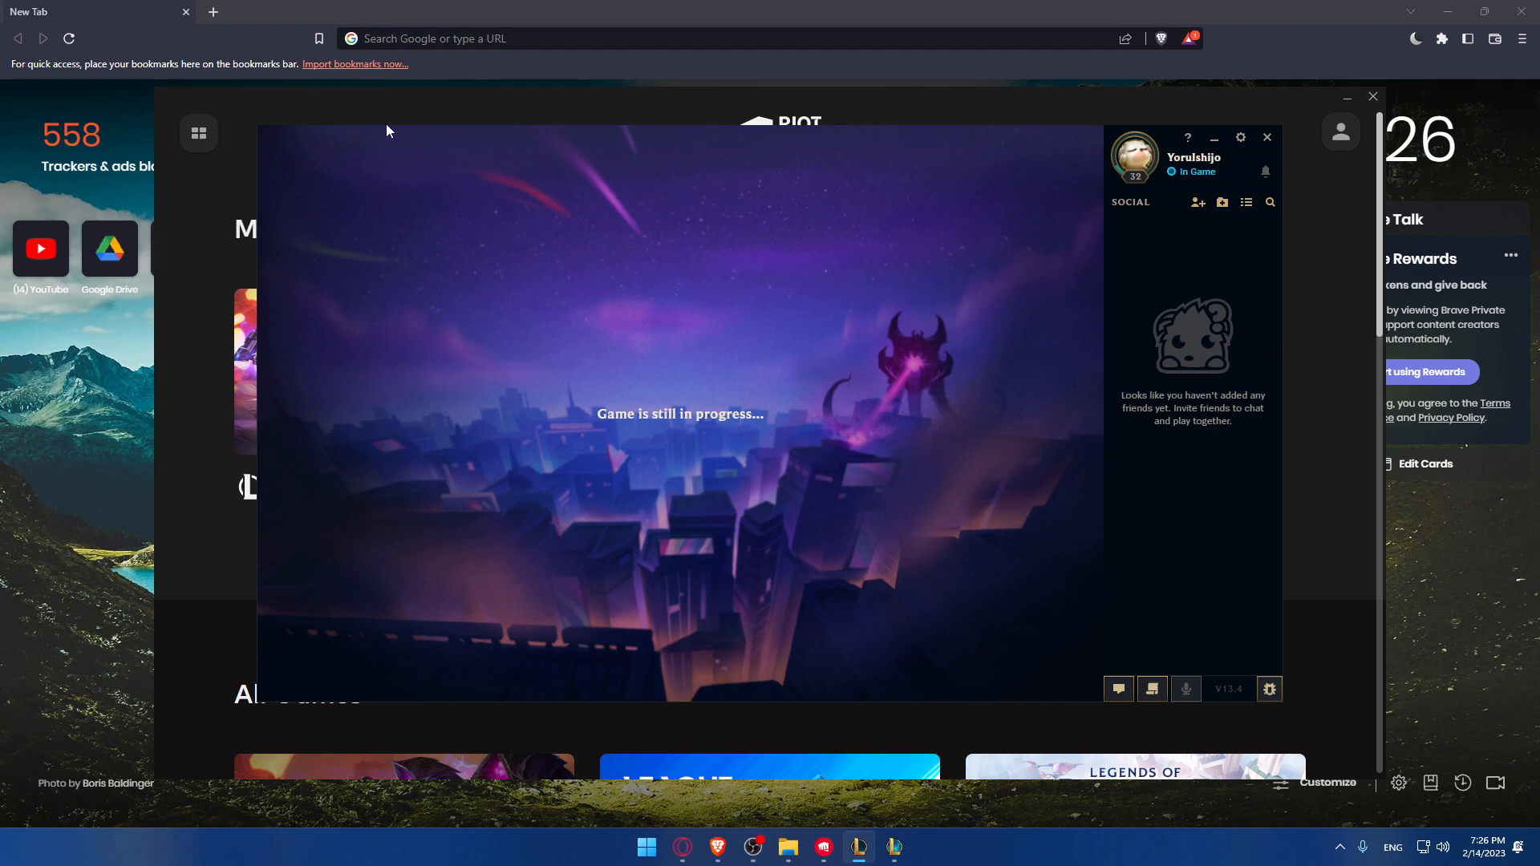
pyautogui.moveTo(324, 154)
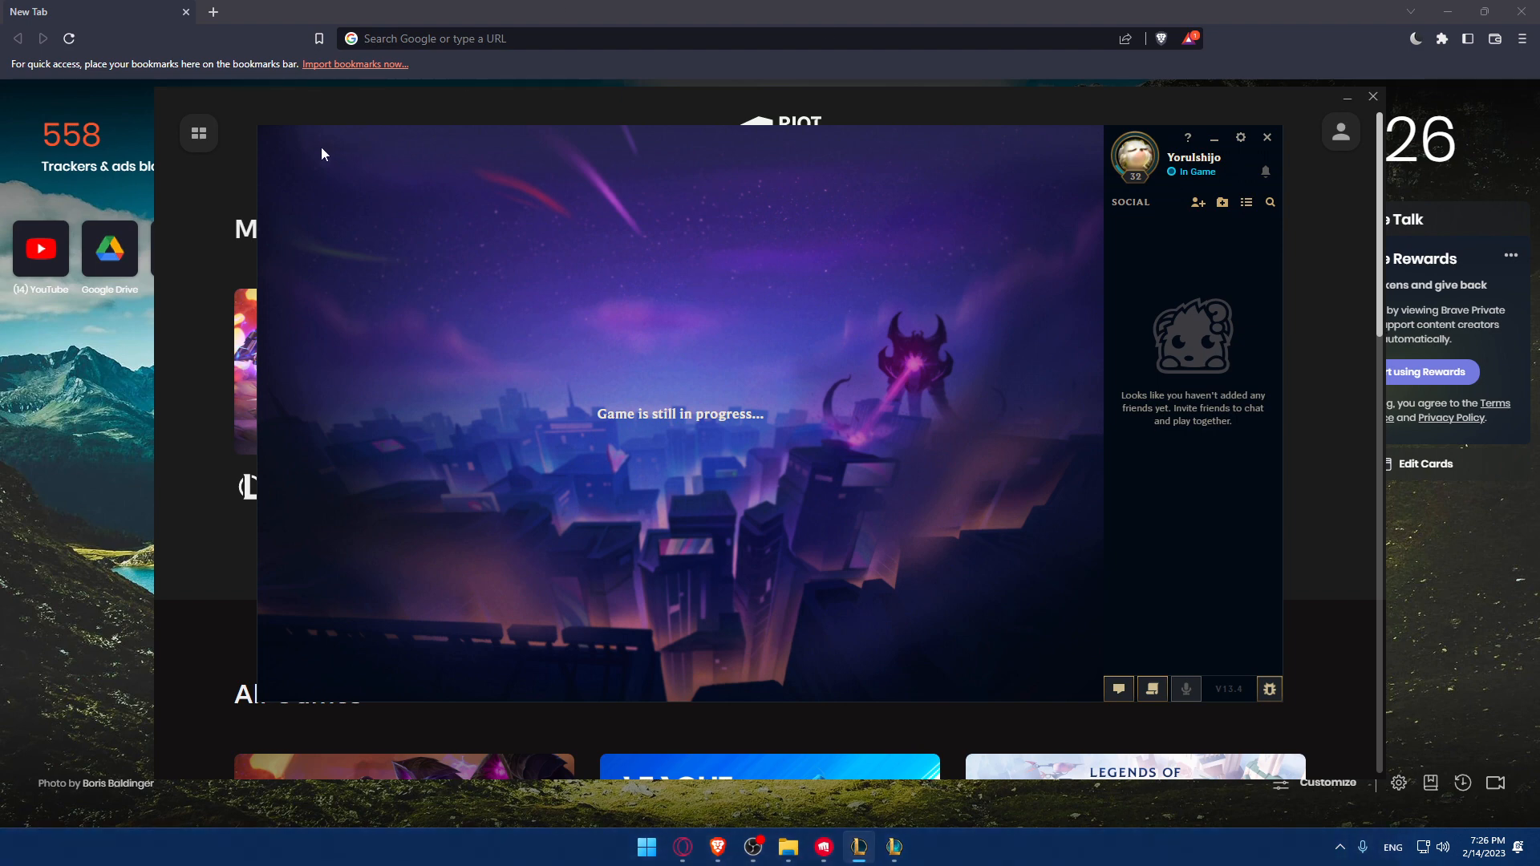
pyautogui.moveTo(774, 436)
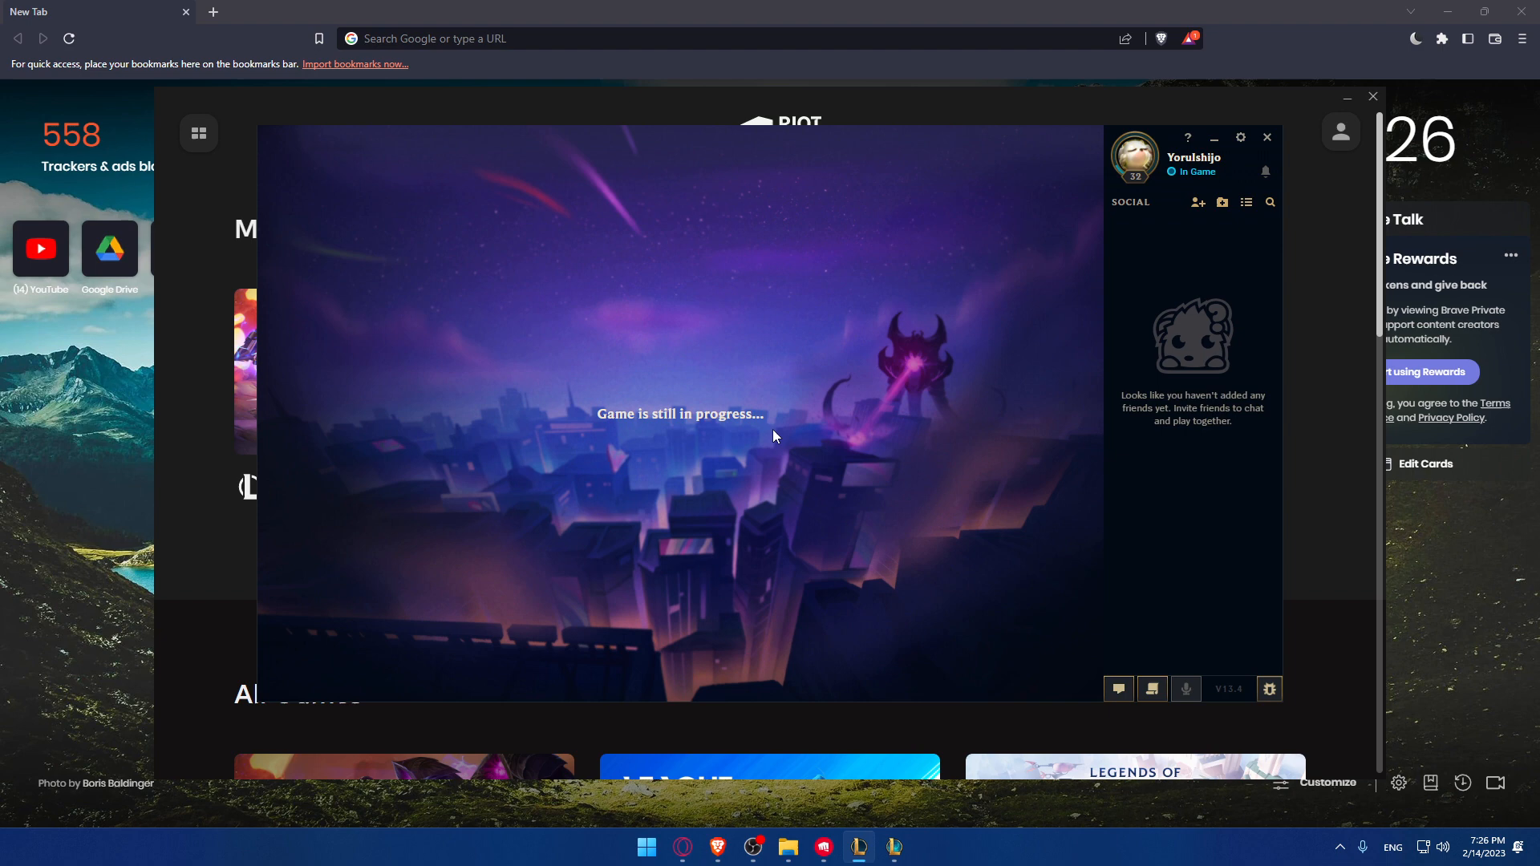
pyautogui.moveTo(637, 450)
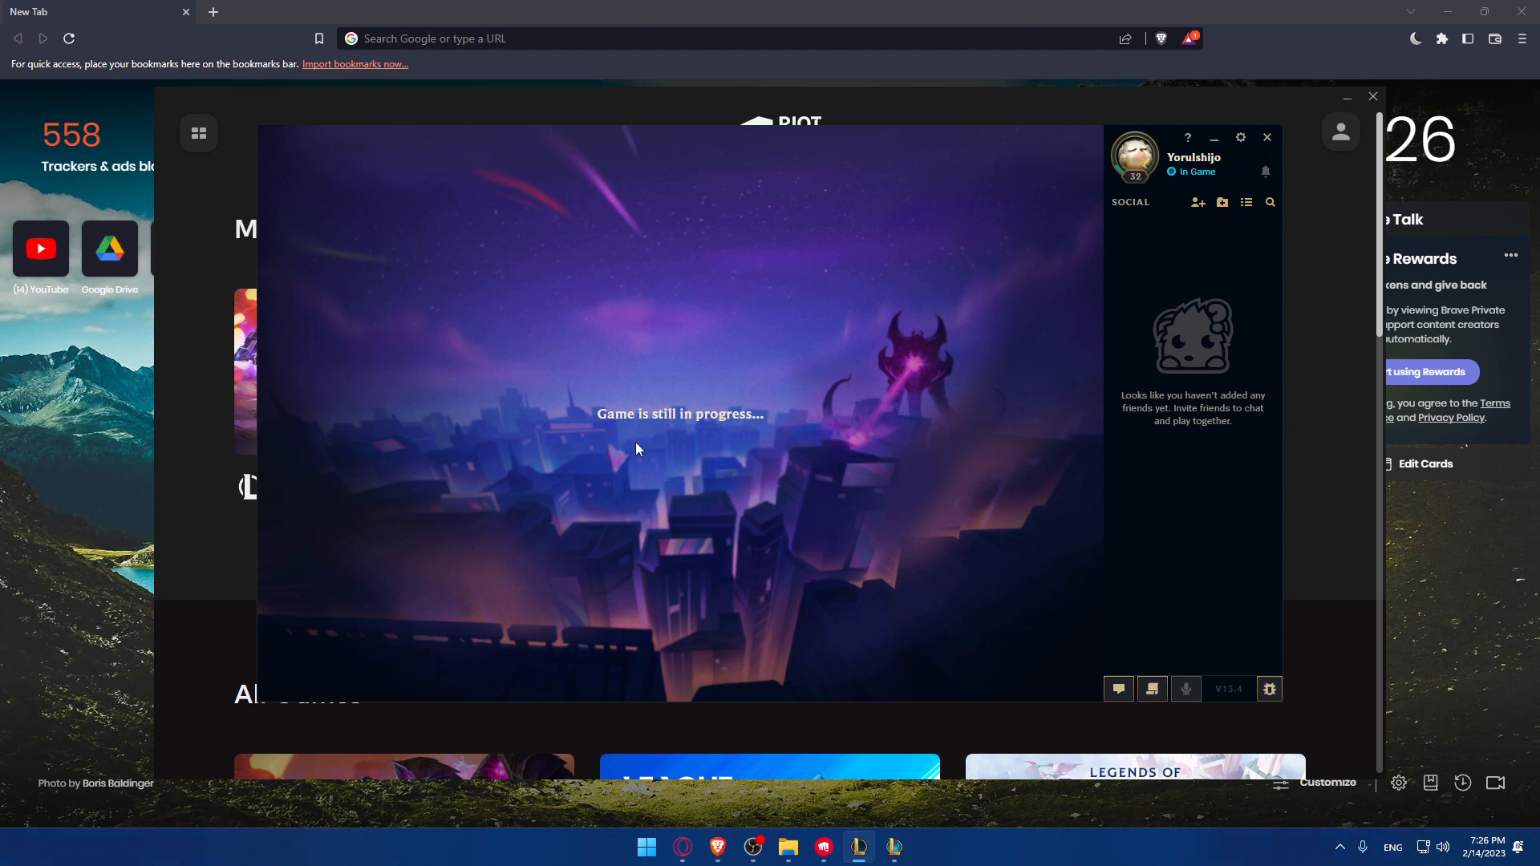
pyautogui.moveTo(755, 636)
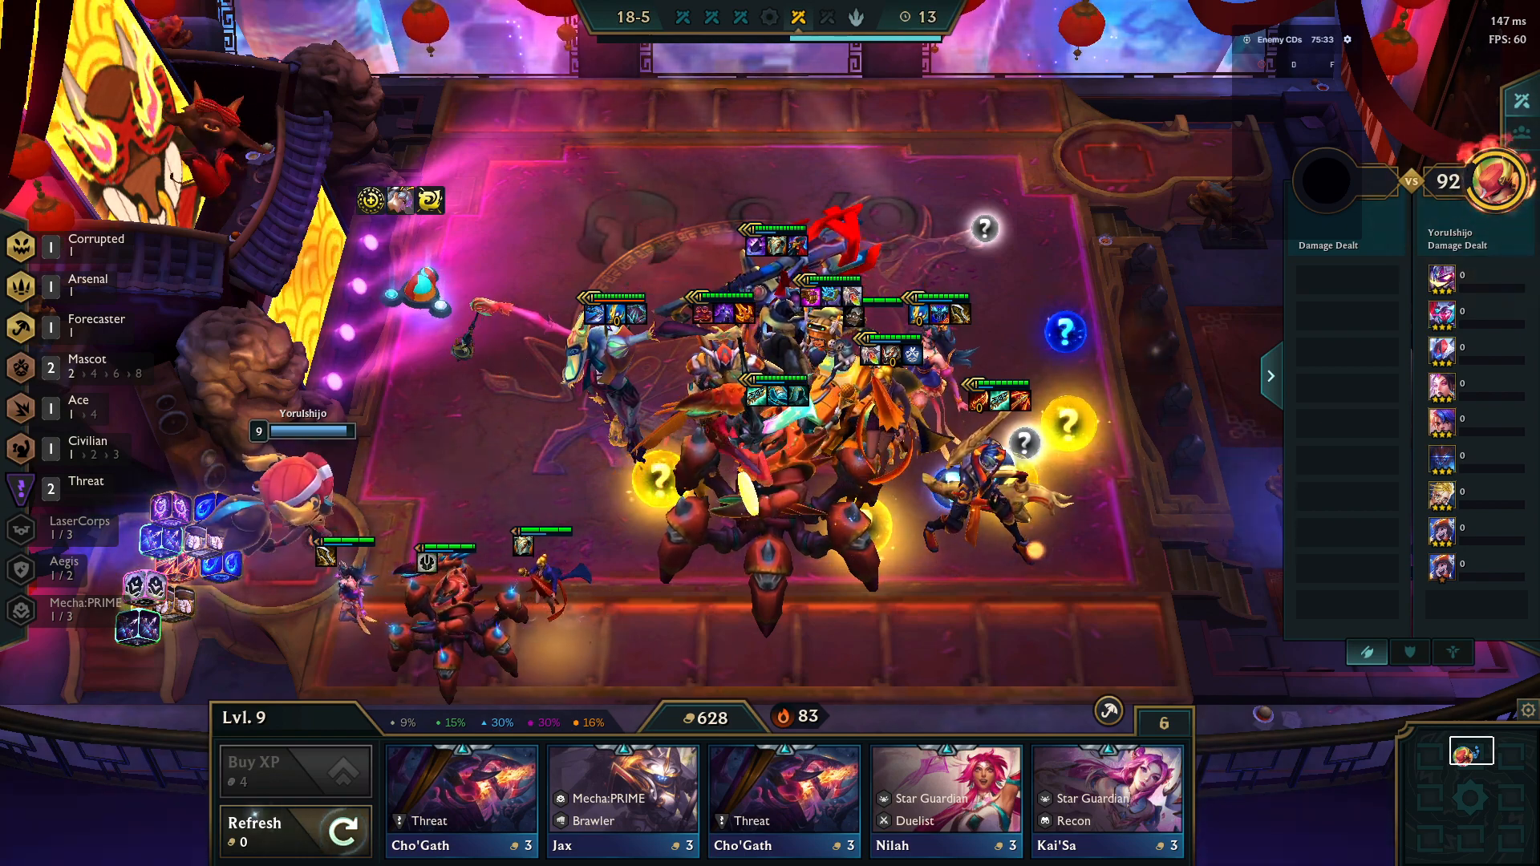
pyautogui.moveTo(786, 717)
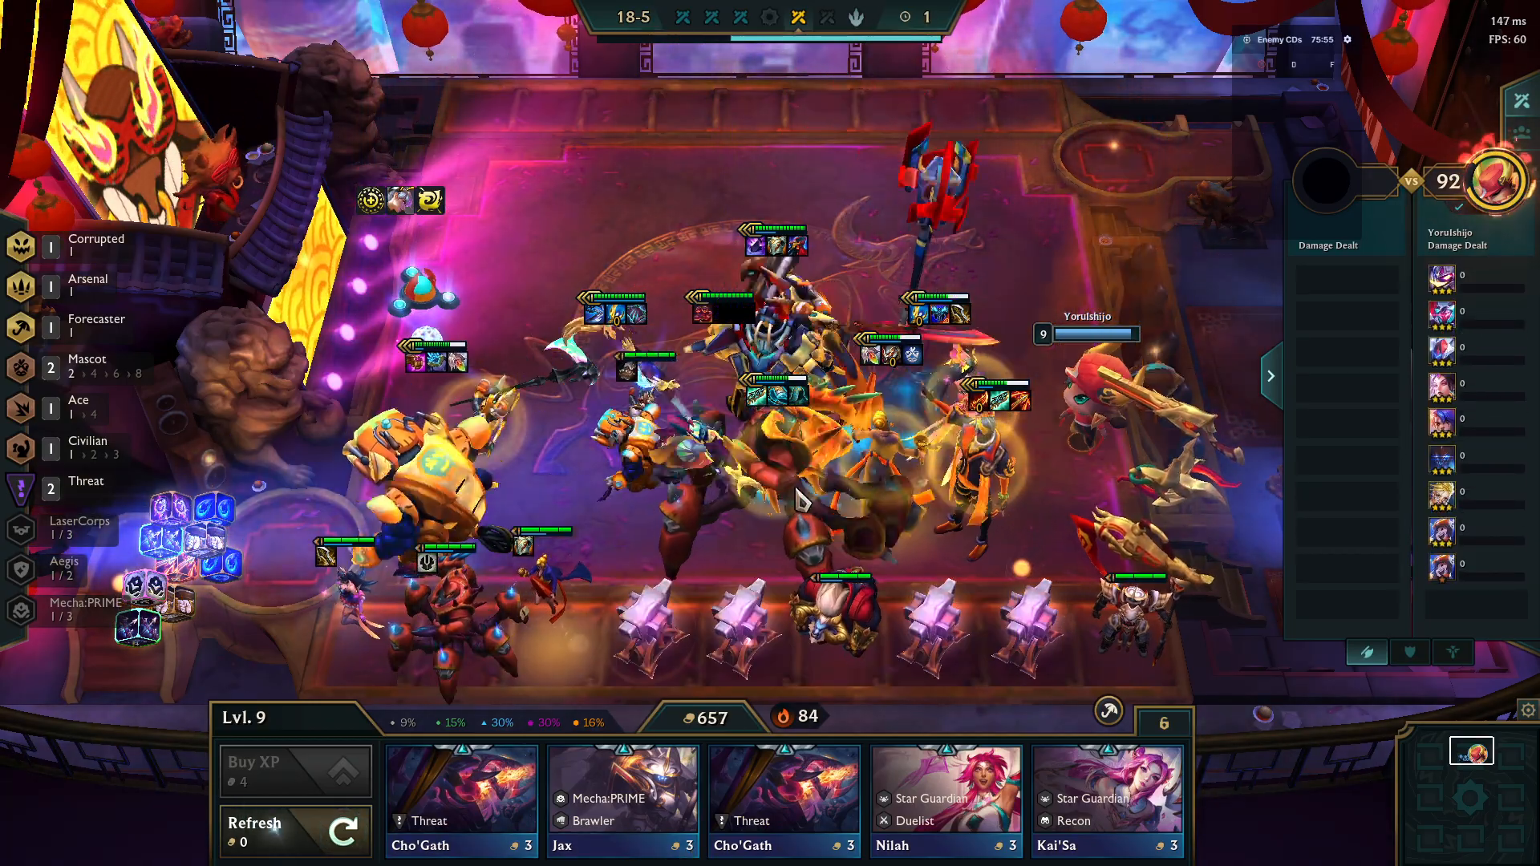
pyautogui.moveTo(803, 717)
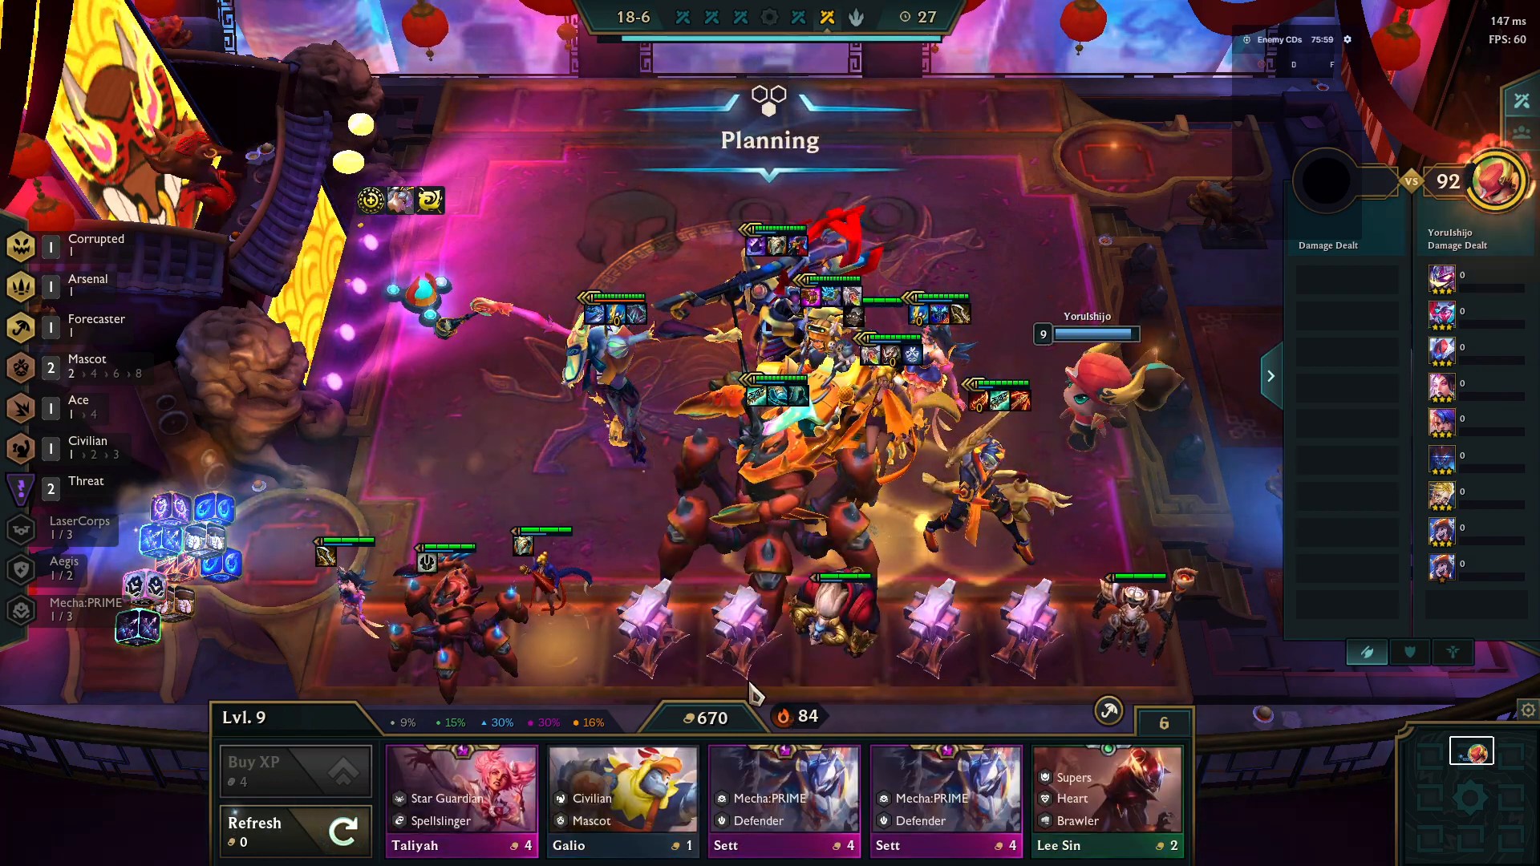
pyautogui.moveTo(781, 716)
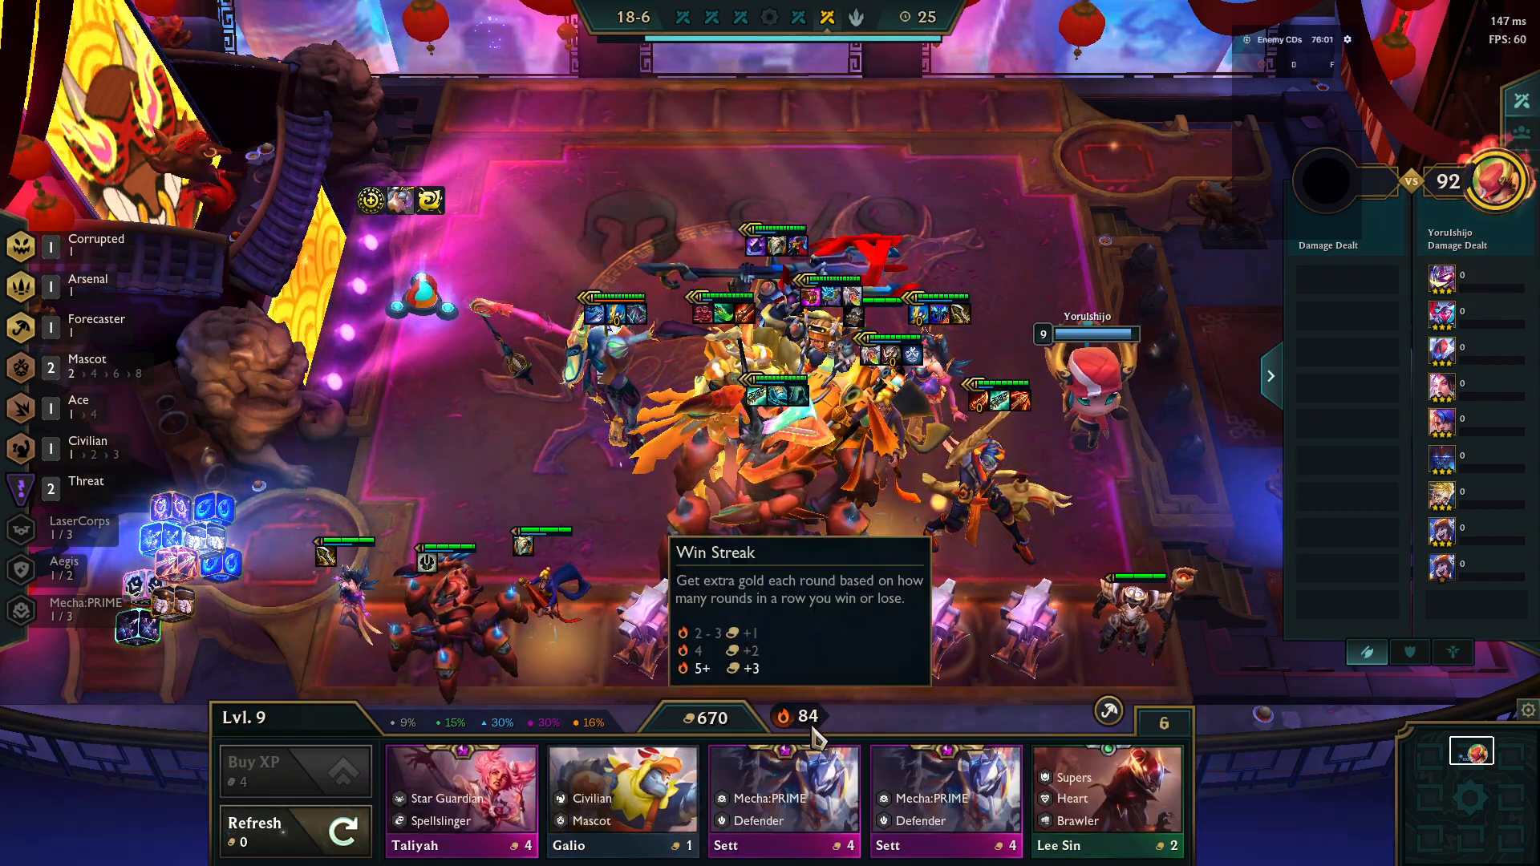